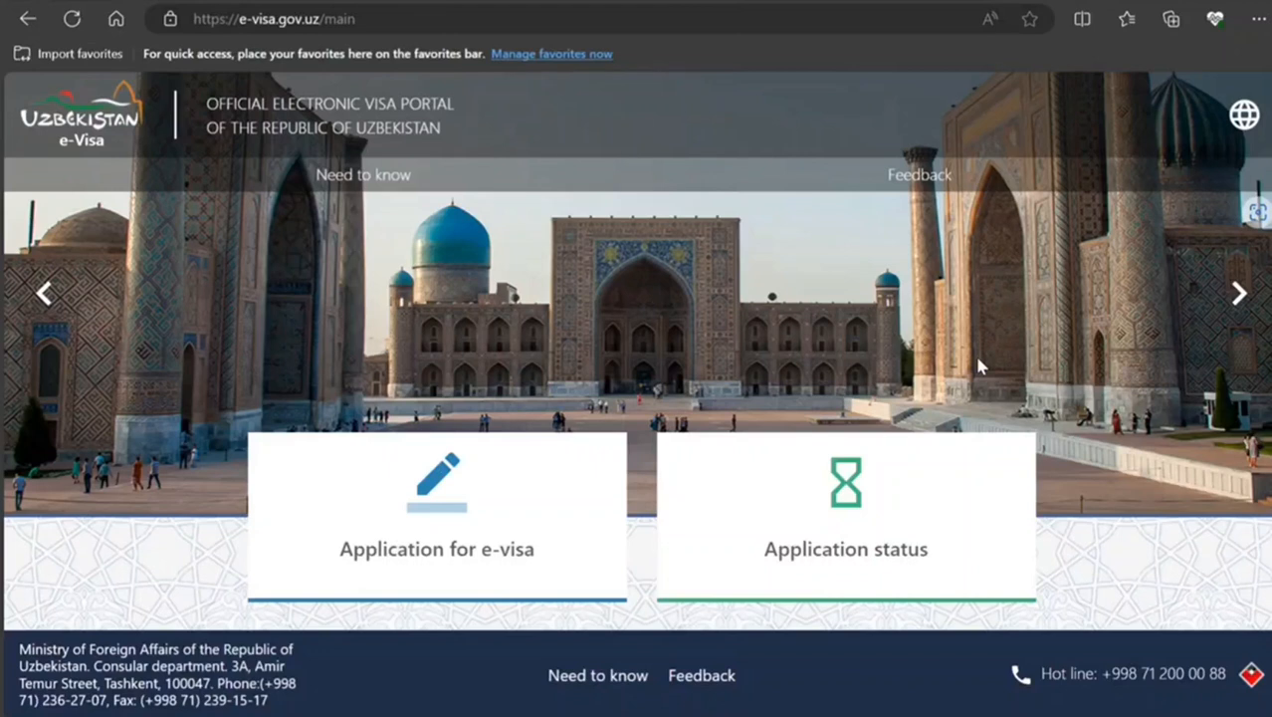
pyautogui.moveTo(980, 366)
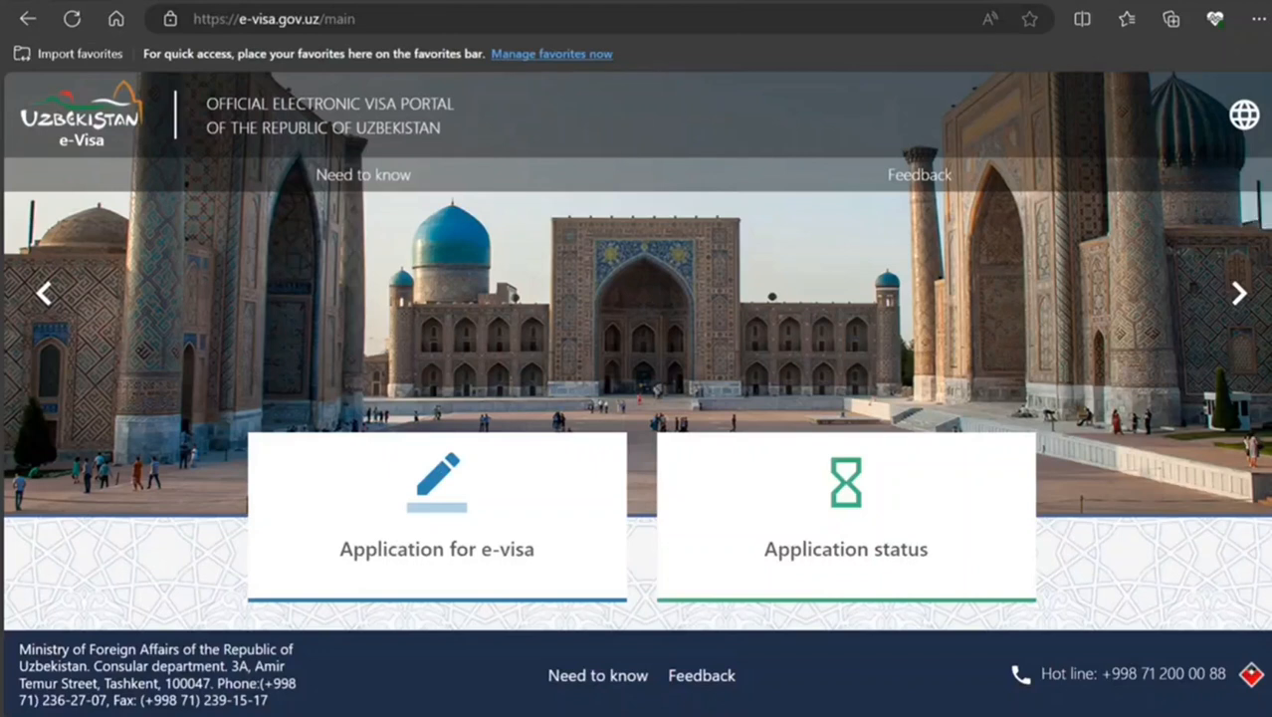
pyautogui.moveTo(646, 587)
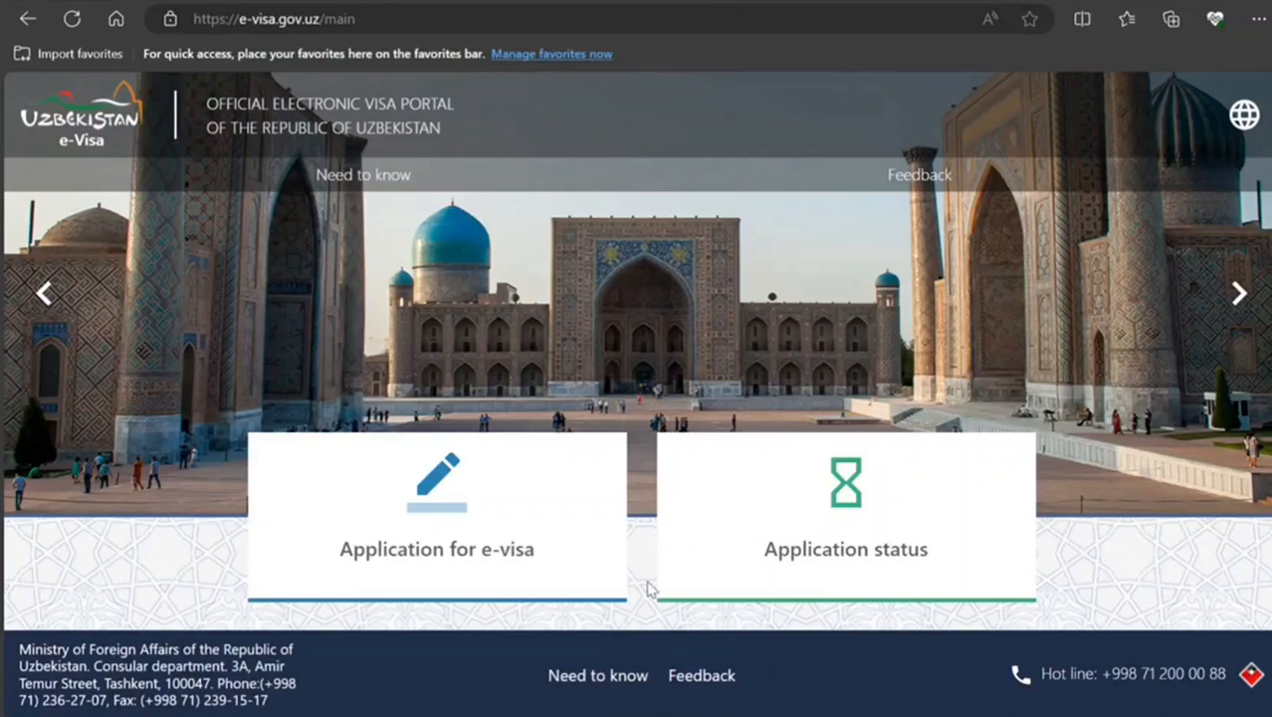
pyautogui.moveTo(656, 570)
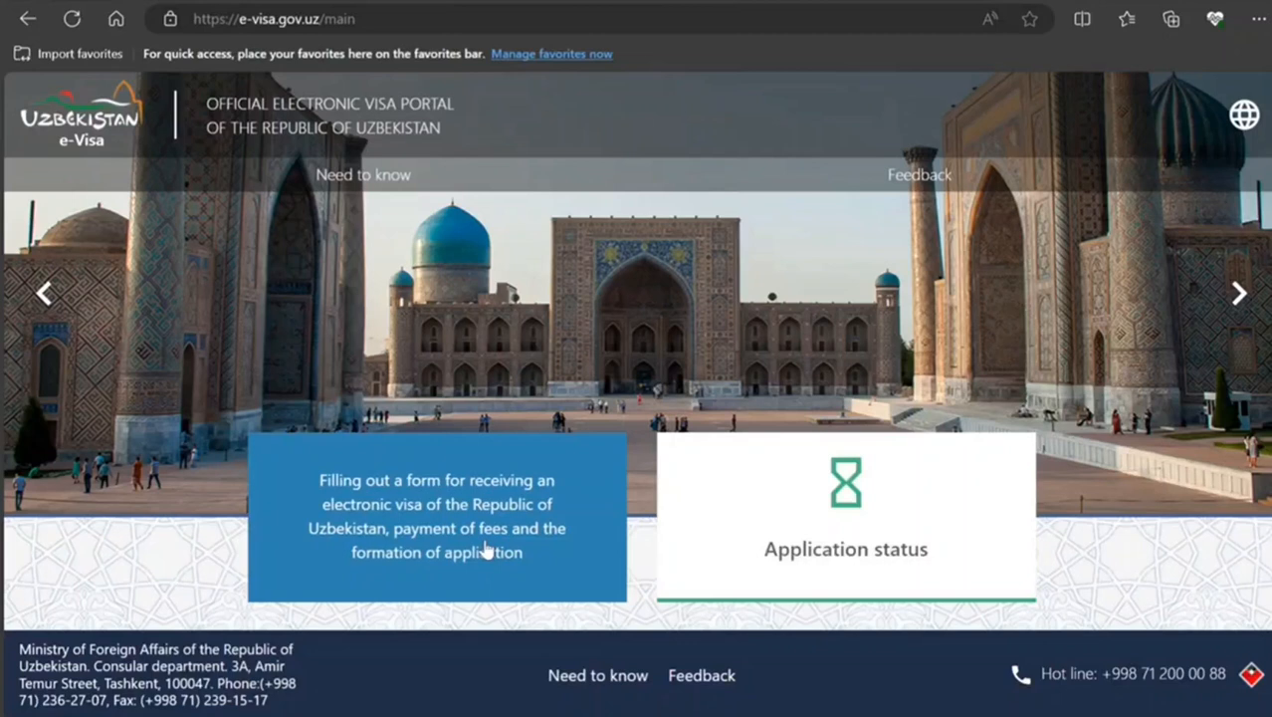
# Step: Begin a new e-visa application and select INDIA as the applicant's citizenship
pyautogui.click(436, 516)
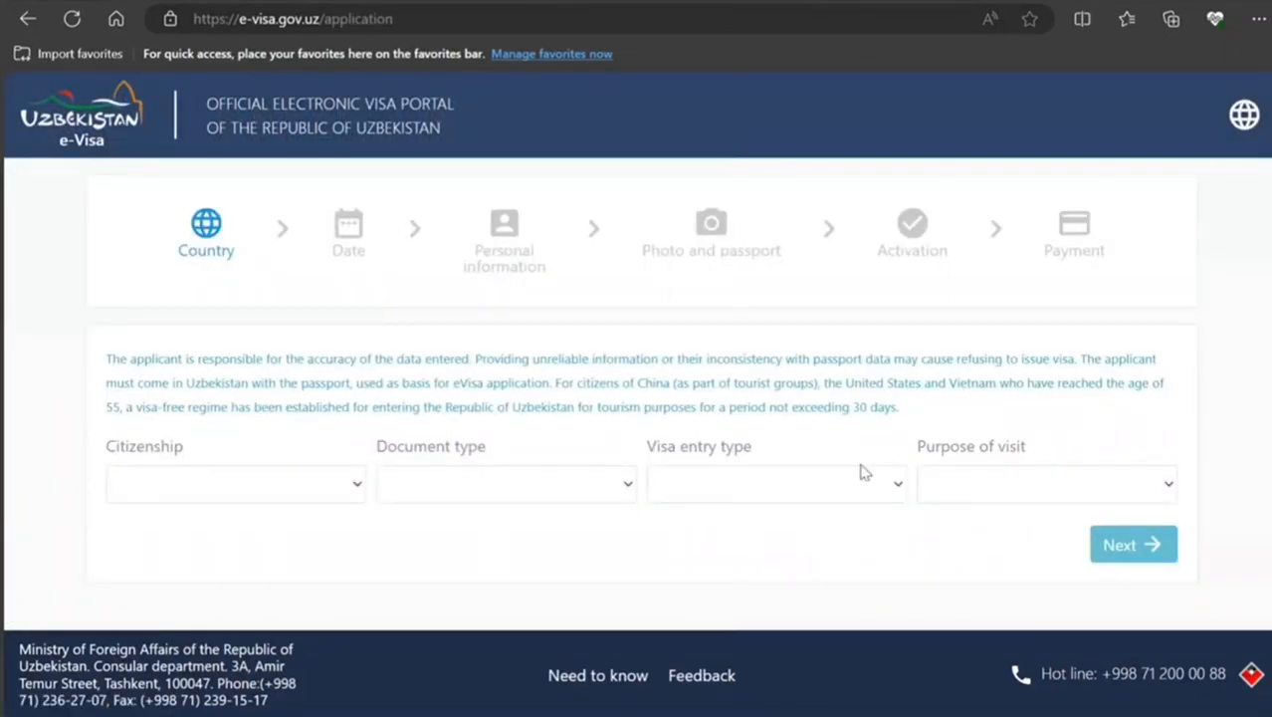
pyautogui.click(235, 483)
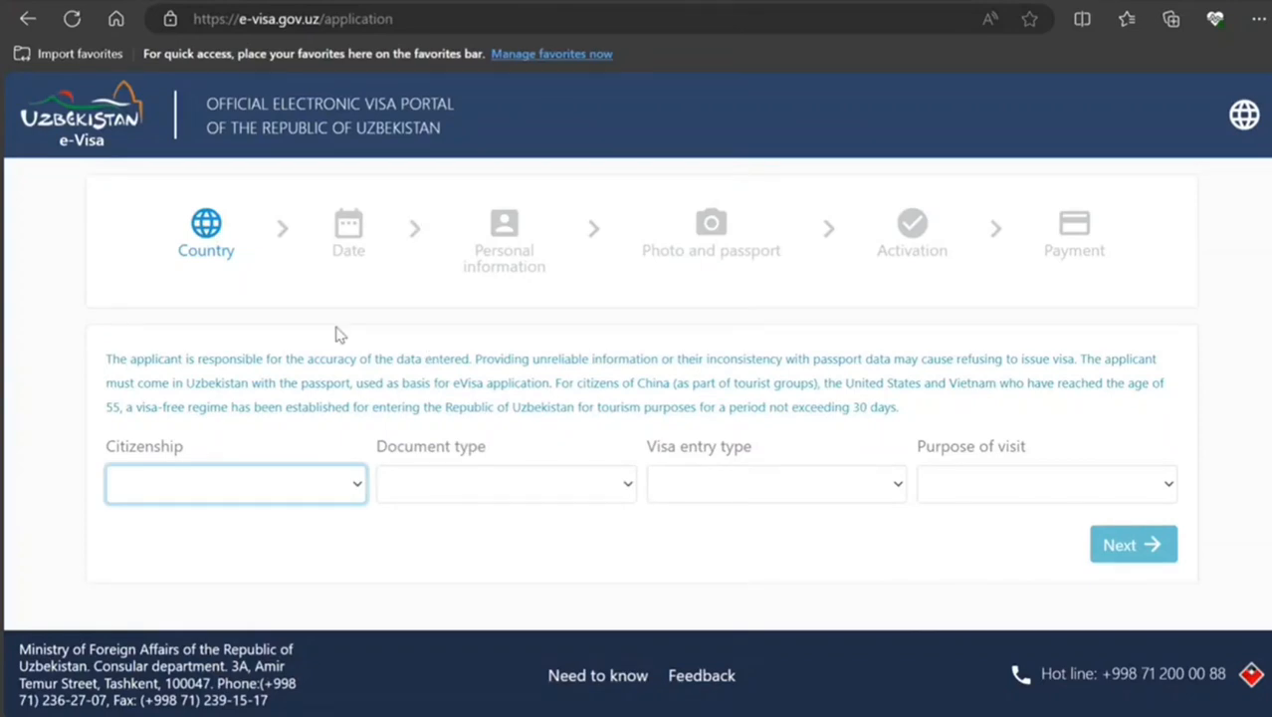
pyautogui.click(234, 483)
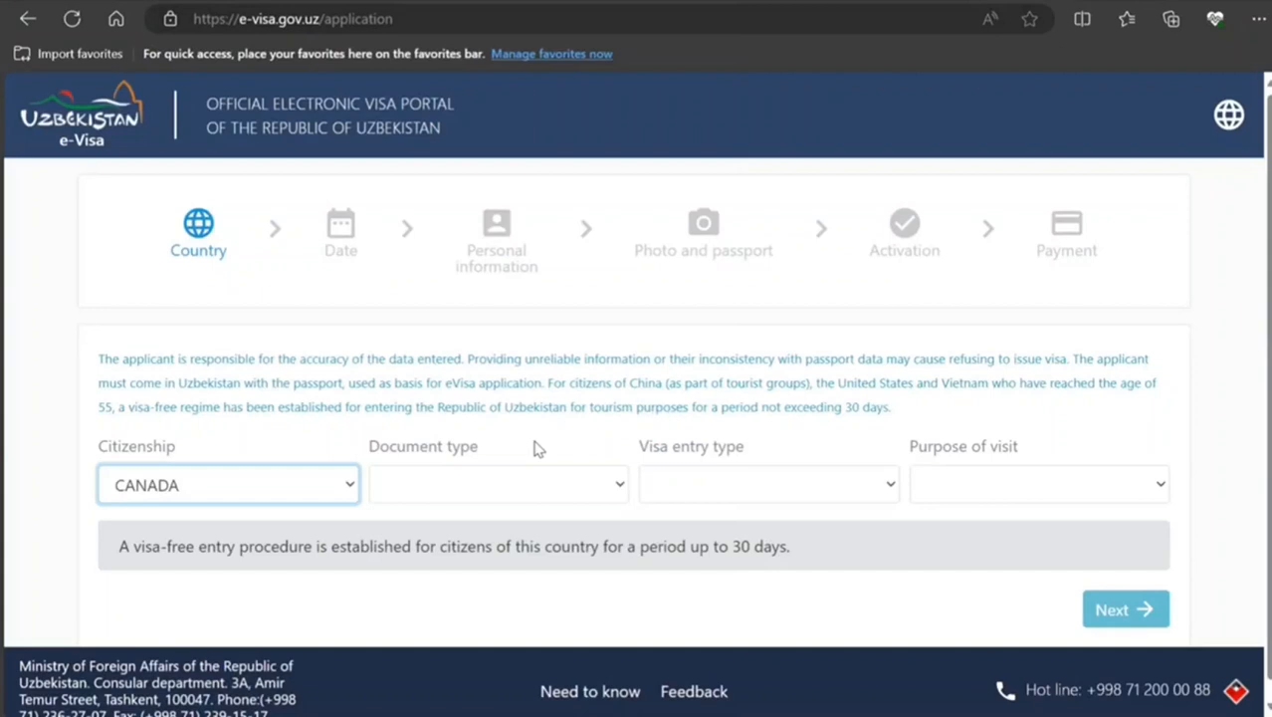
pyautogui.scroll(-3)
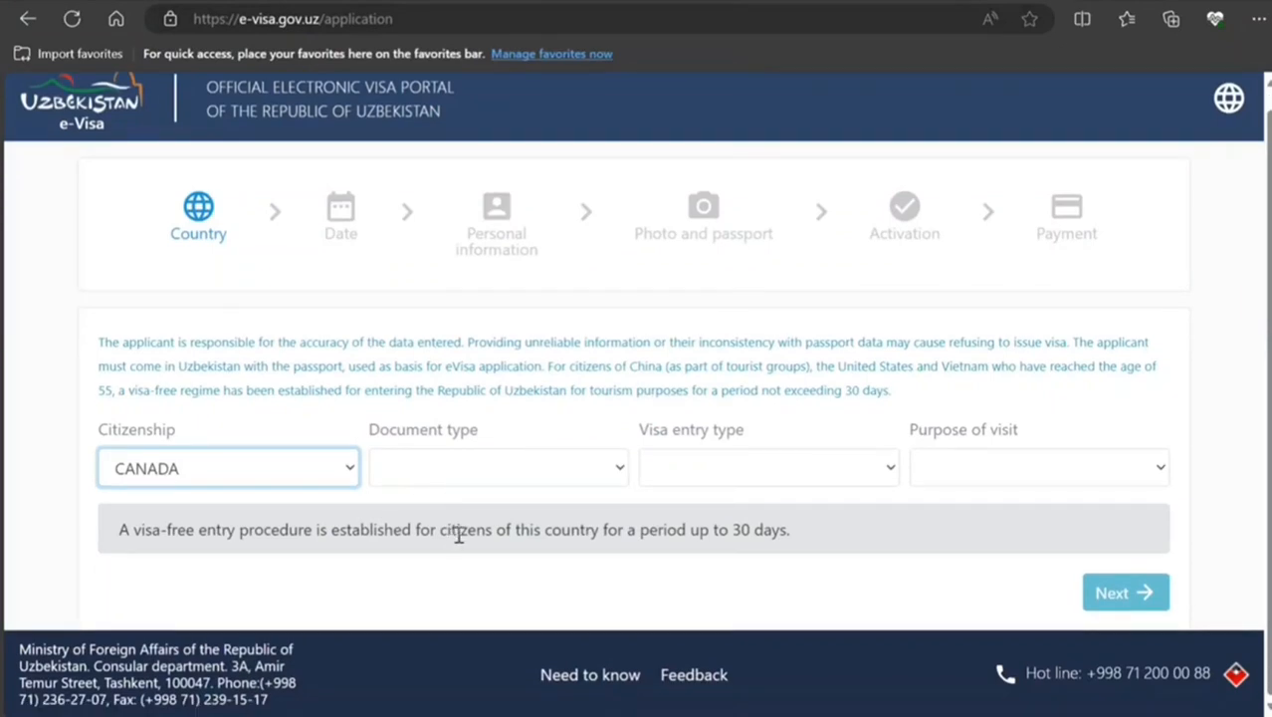
pyautogui.moveTo(219, 502)
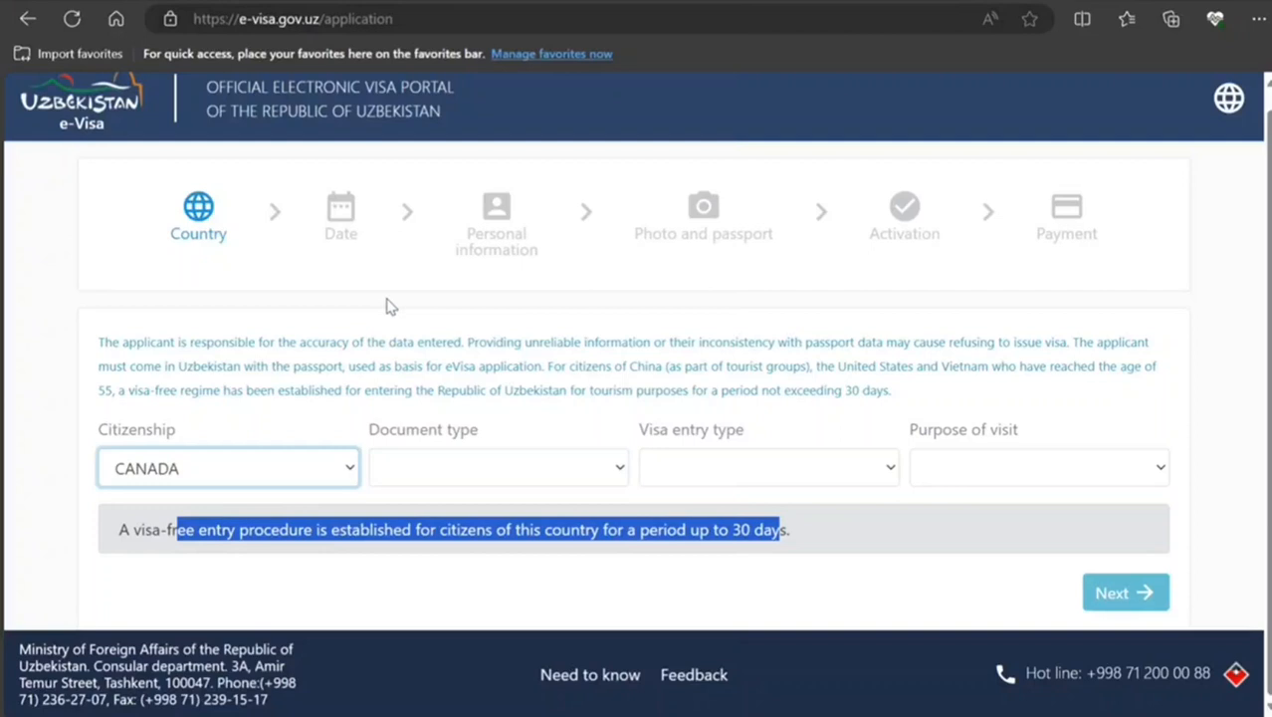
pyautogui.moveTo(349, 286)
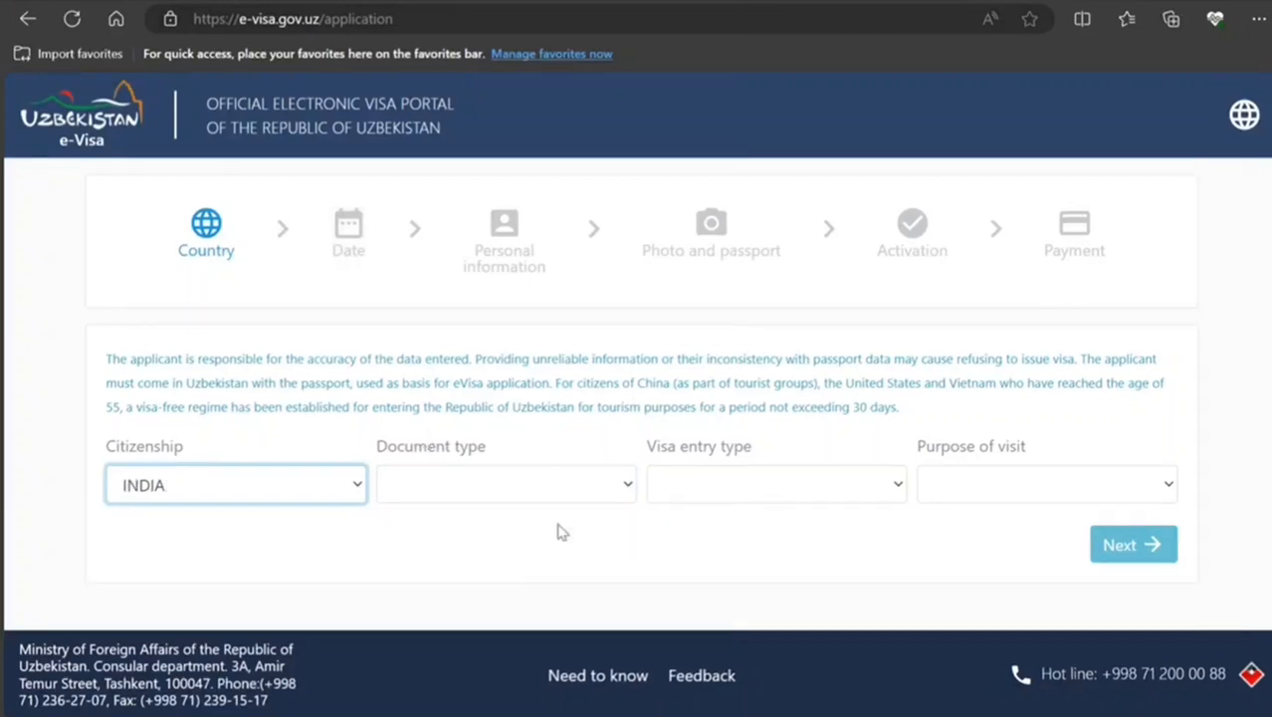
# Step: Choose ordinary passport, single entry ($20) and tourism purpose, then continue to dates
pyautogui.click(505, 484)
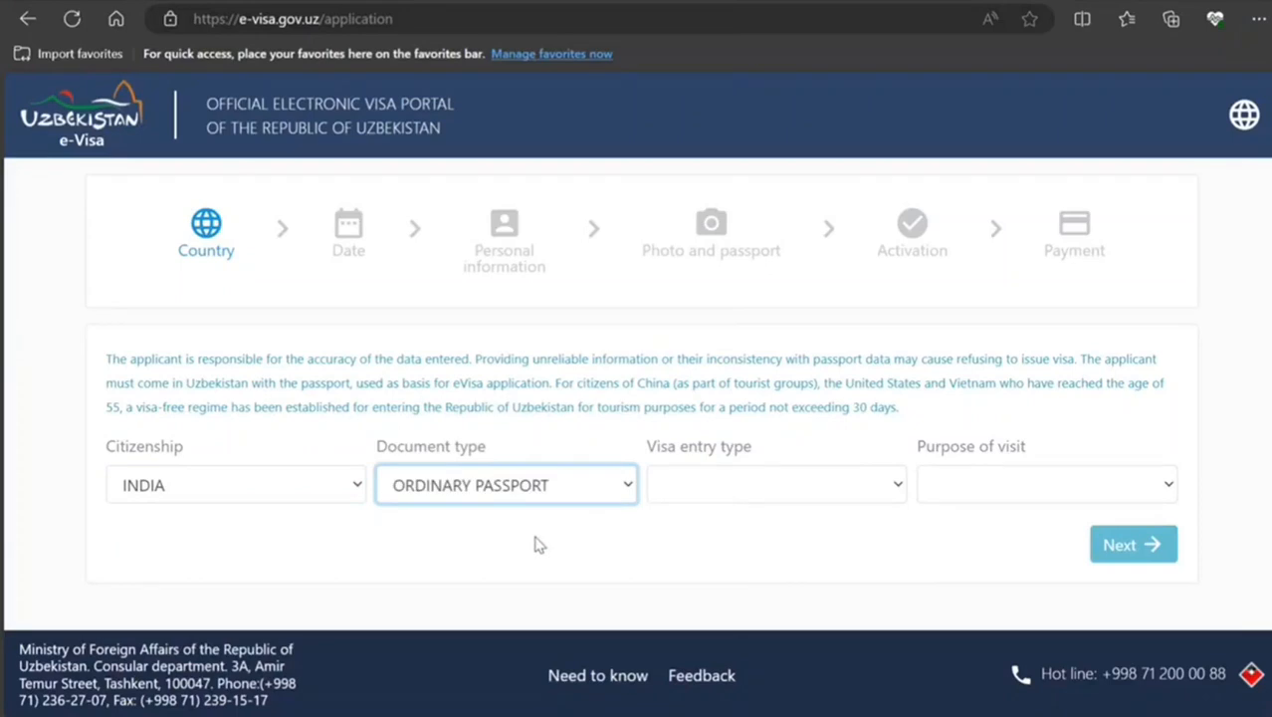
pyautogui.click(775, 483)
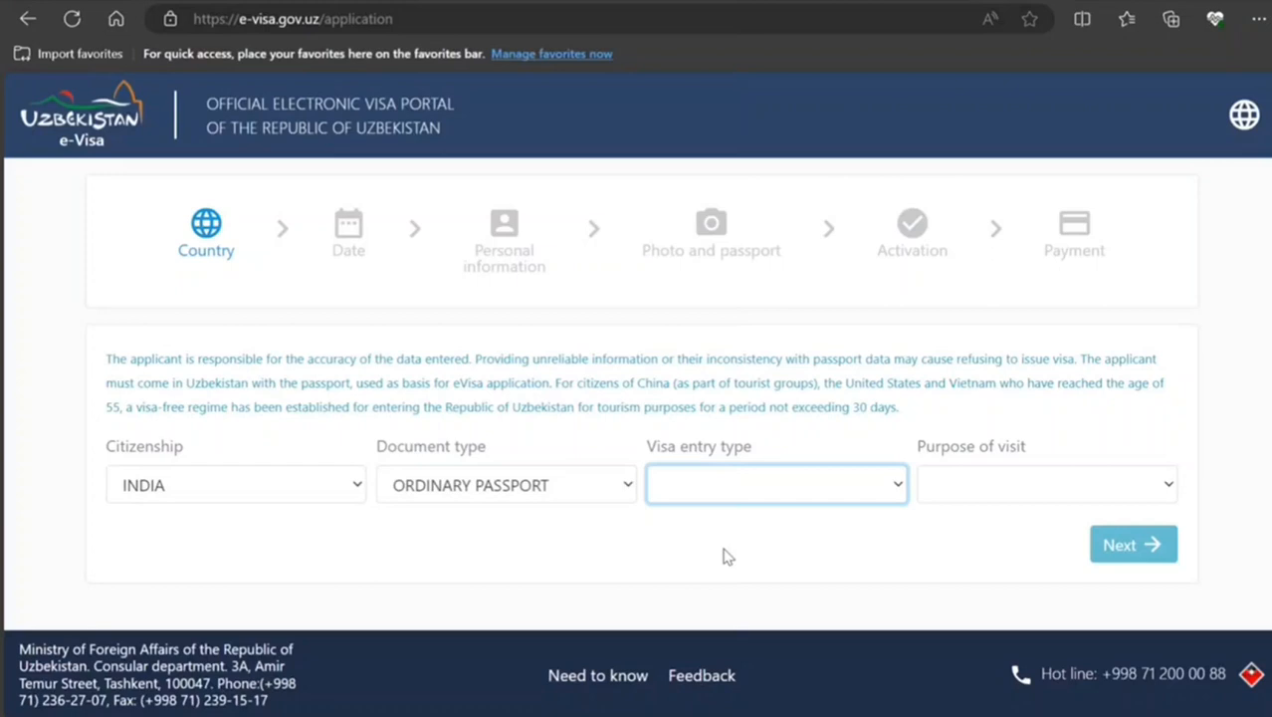
pyautogui.click(775, 483)
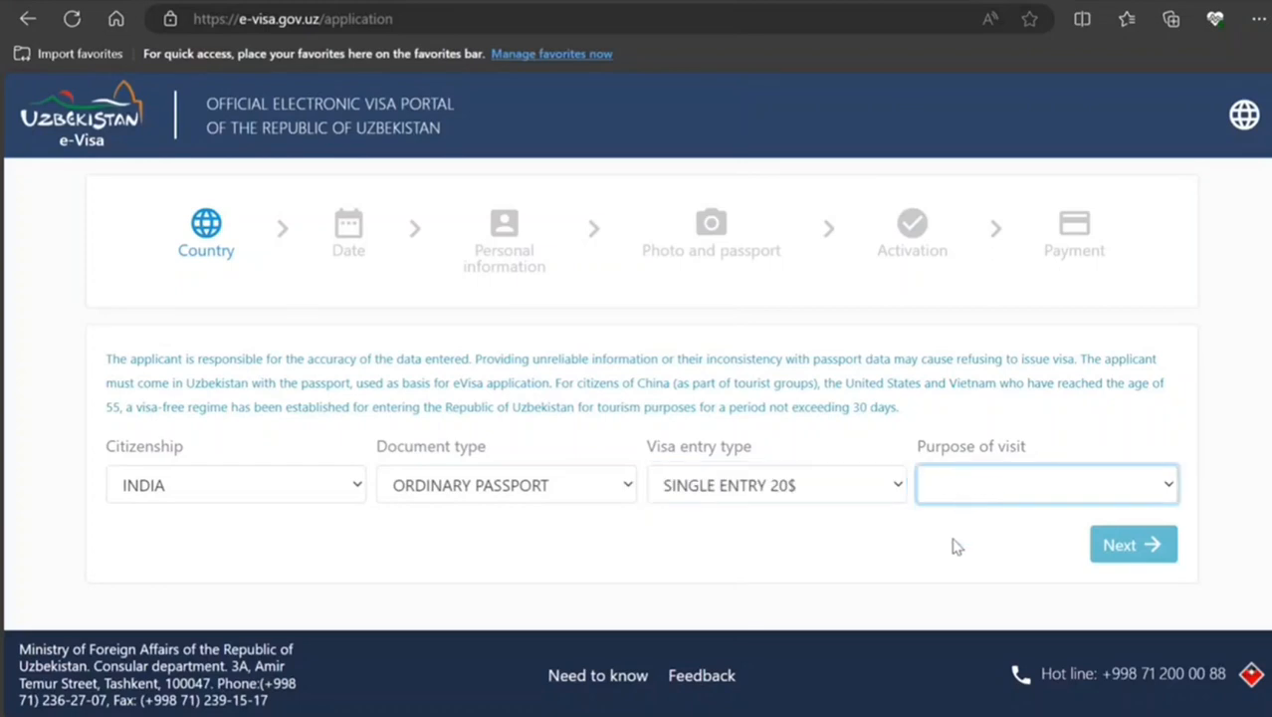
pyautogui.click(1045, 484)
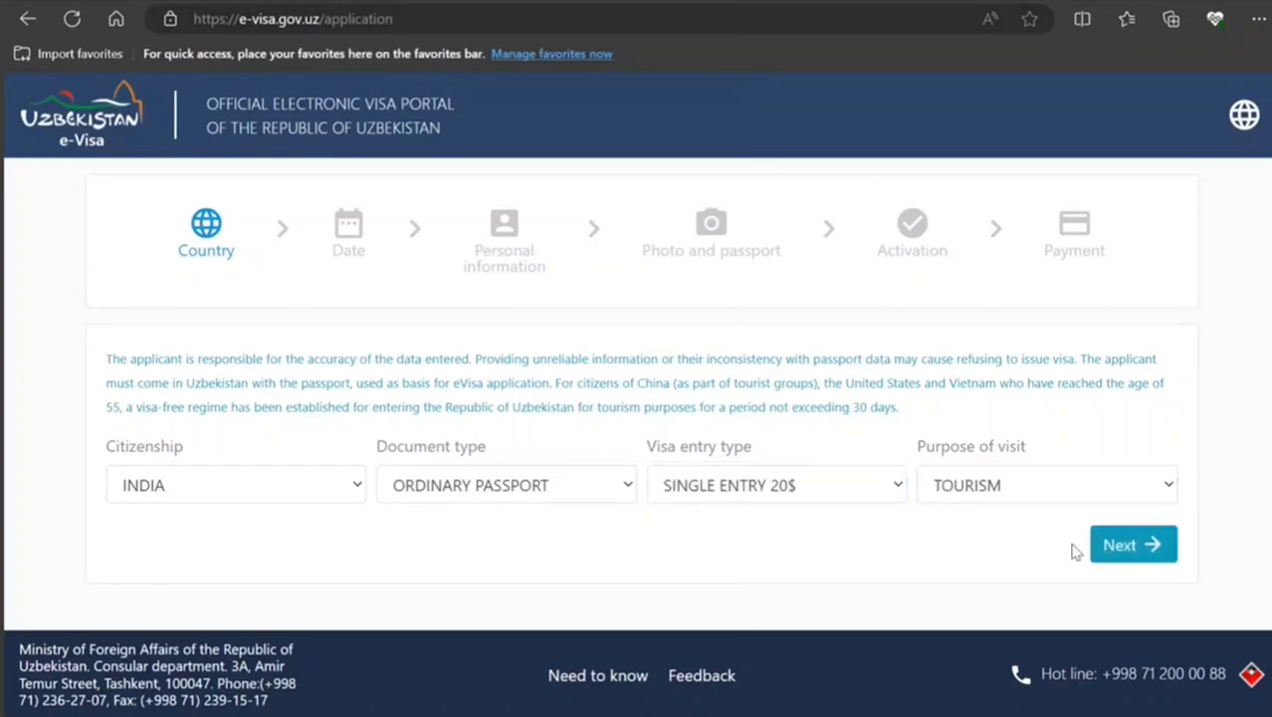
pyautogui.click(1132, 544)
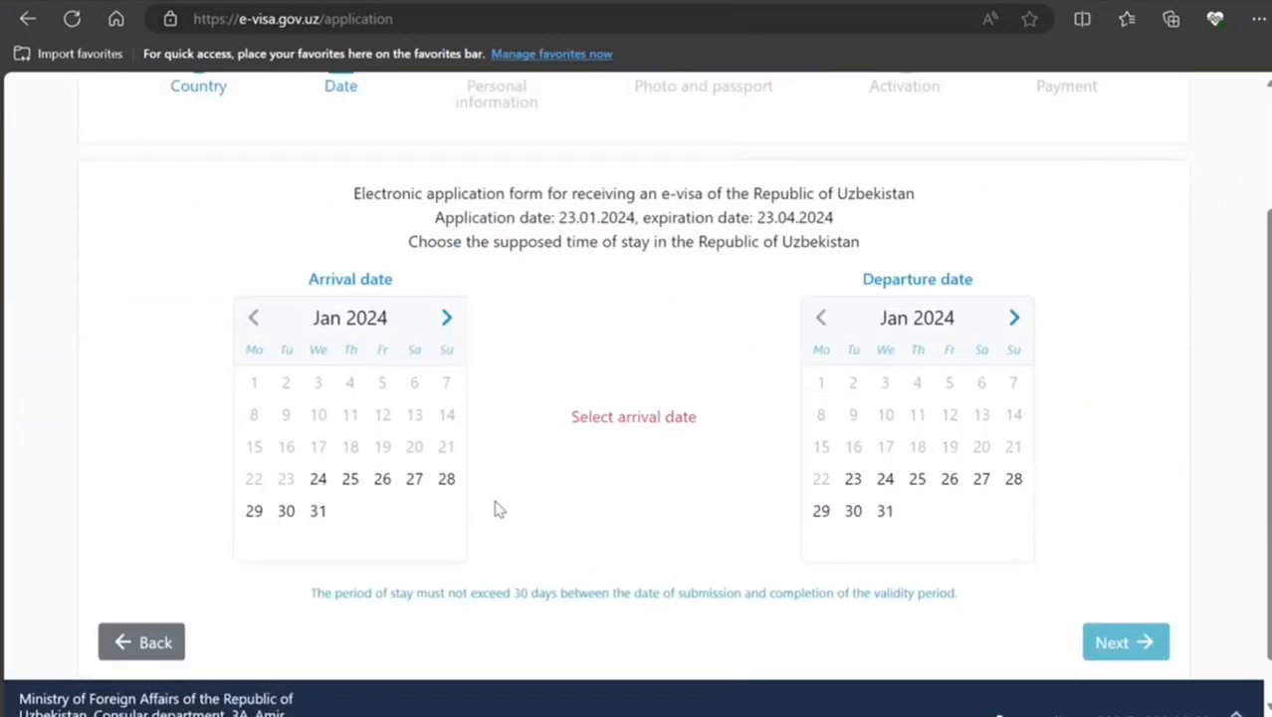
# Step: Set the stay as 31 January to 28 February, then continue to personal information
pyautogui.scroll(-3)
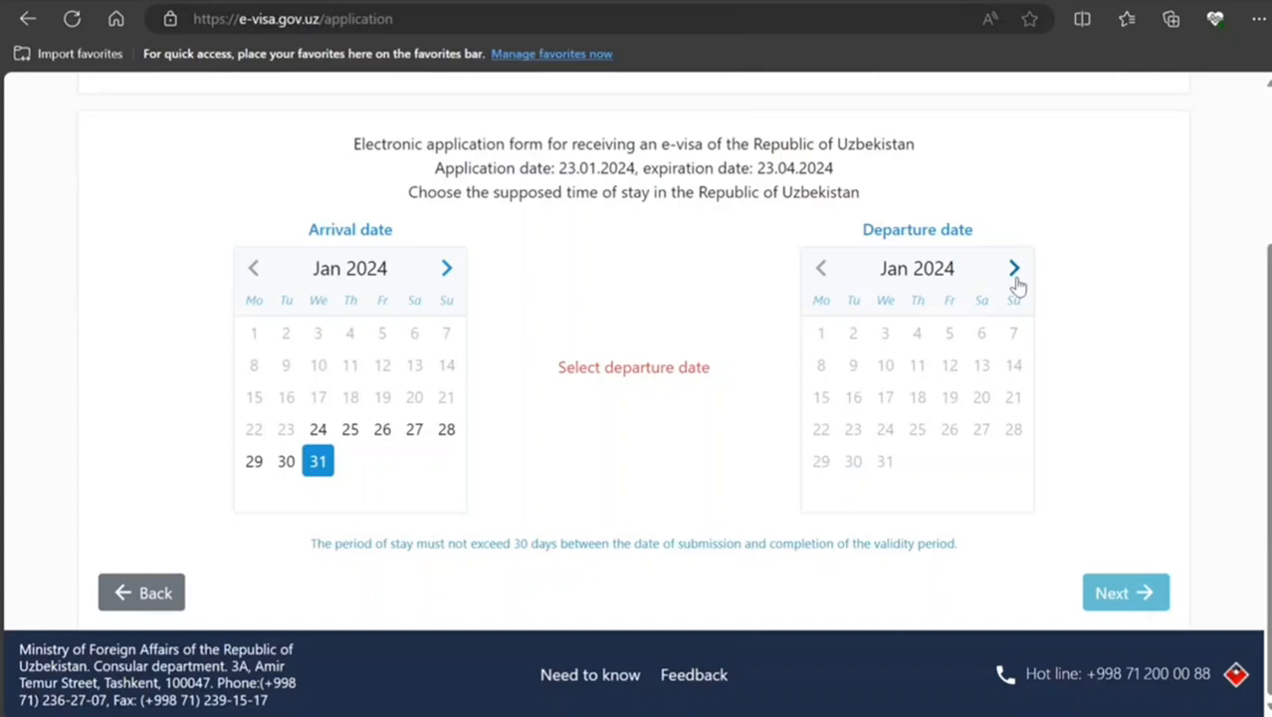
pyautogui.click(1013, 268)
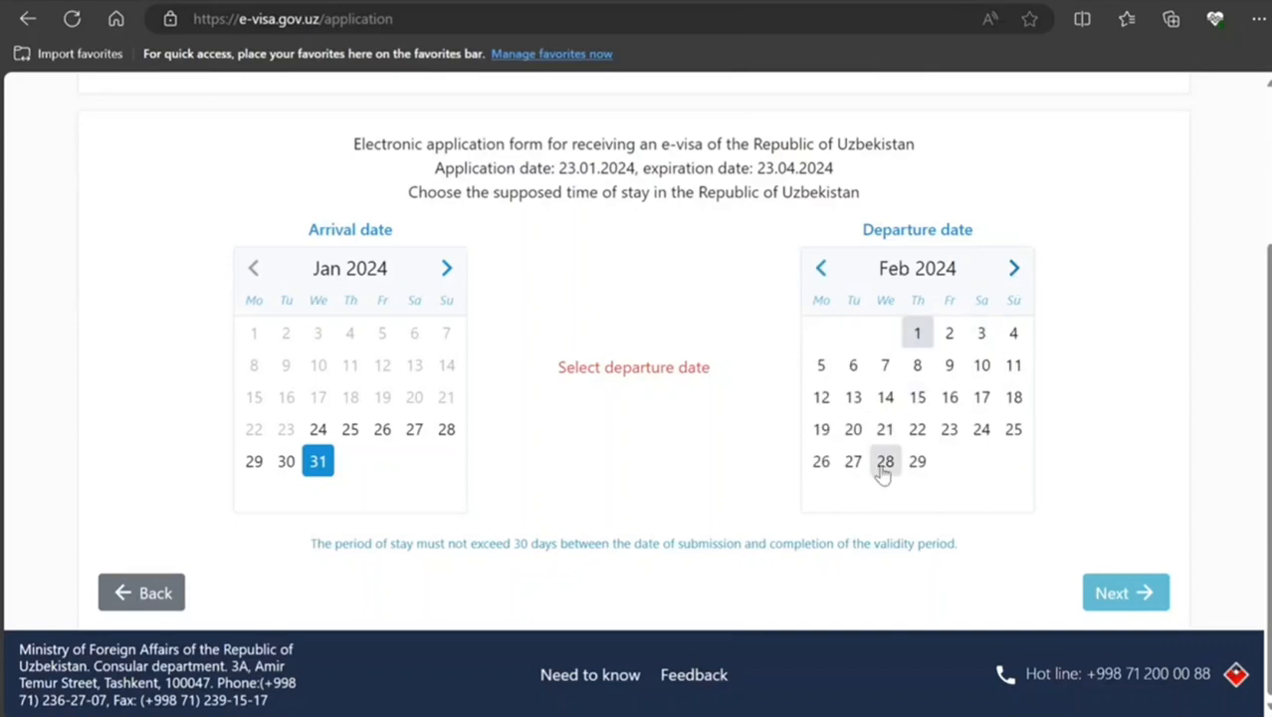
pyautogui.click(885, 460)
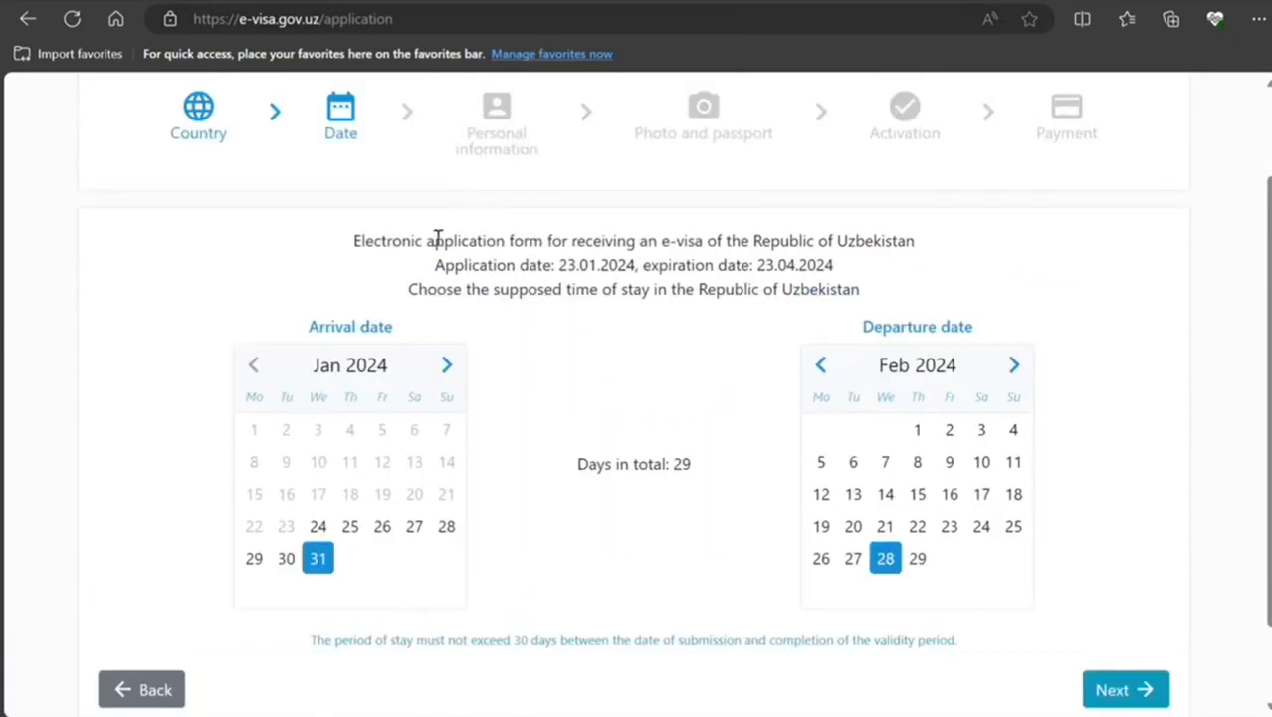
pyautogui.moveTo(617, 287)
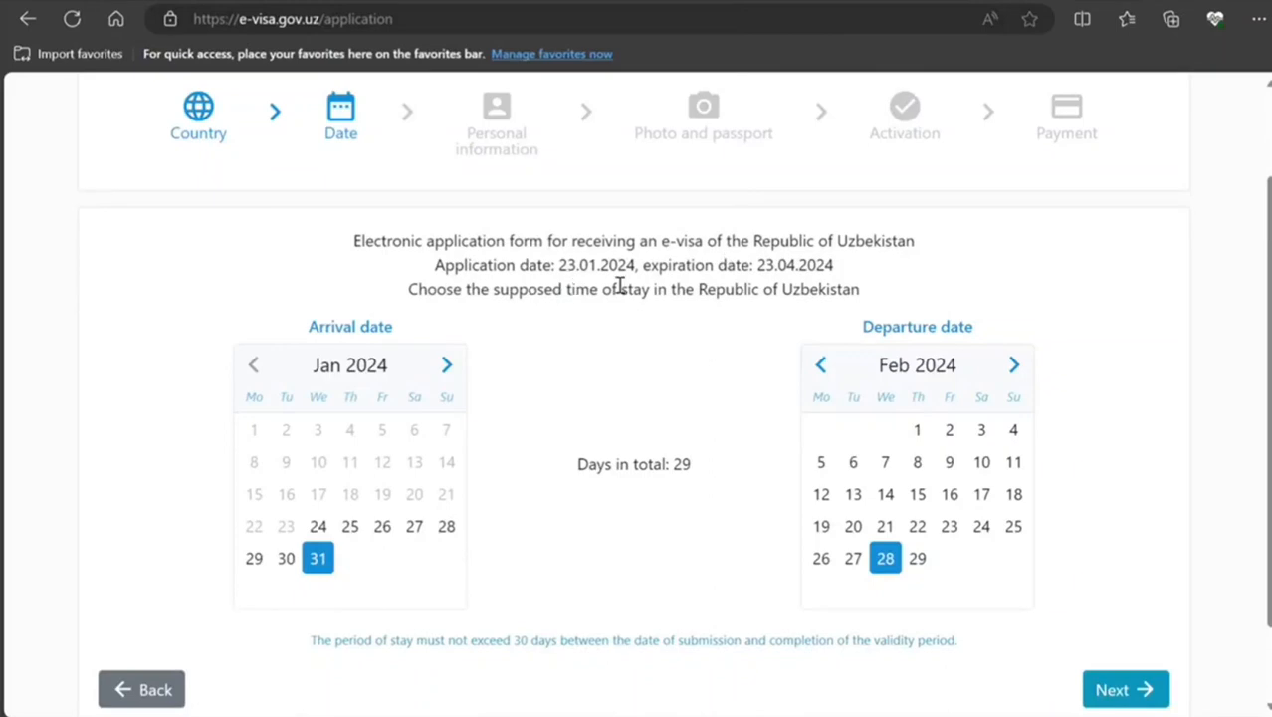
pyautogui.scroll(-3)
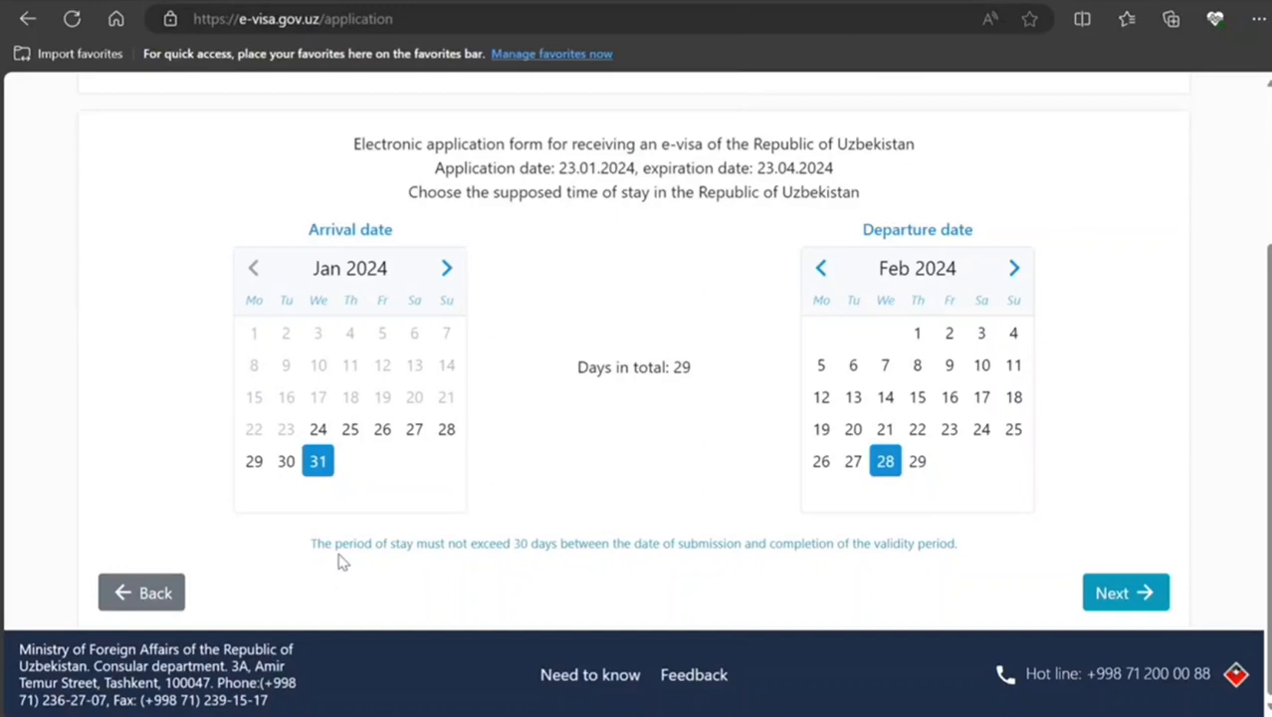
pyautogui.moveTo(376, 542); pyautogui.dragTo(868, 542)
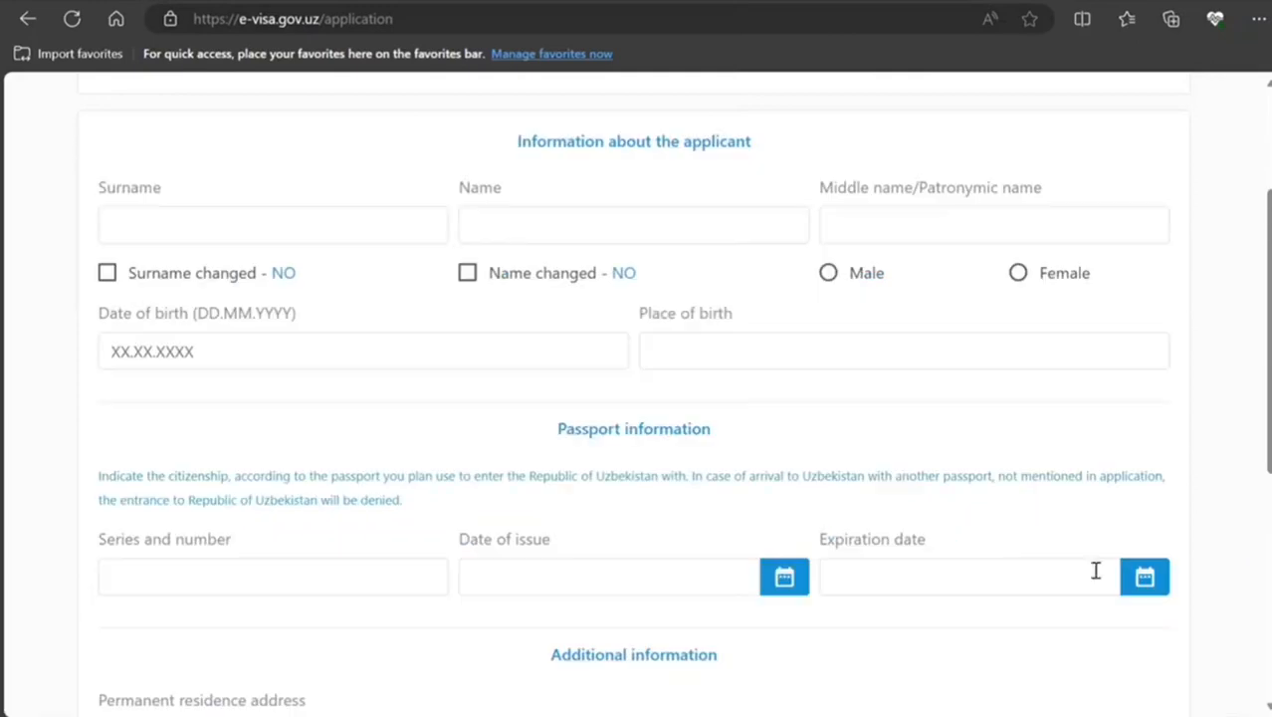
pyautogui.scroll(3)
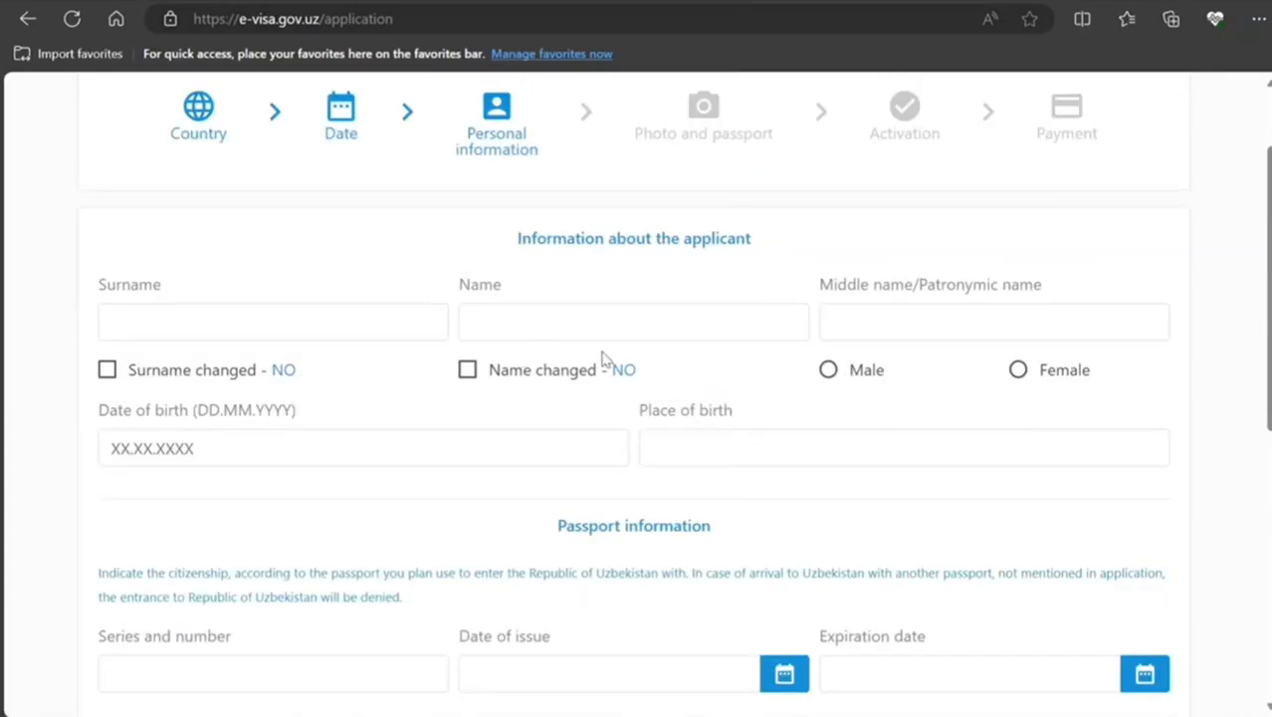
pyautogui.moveTo(1254, 345)
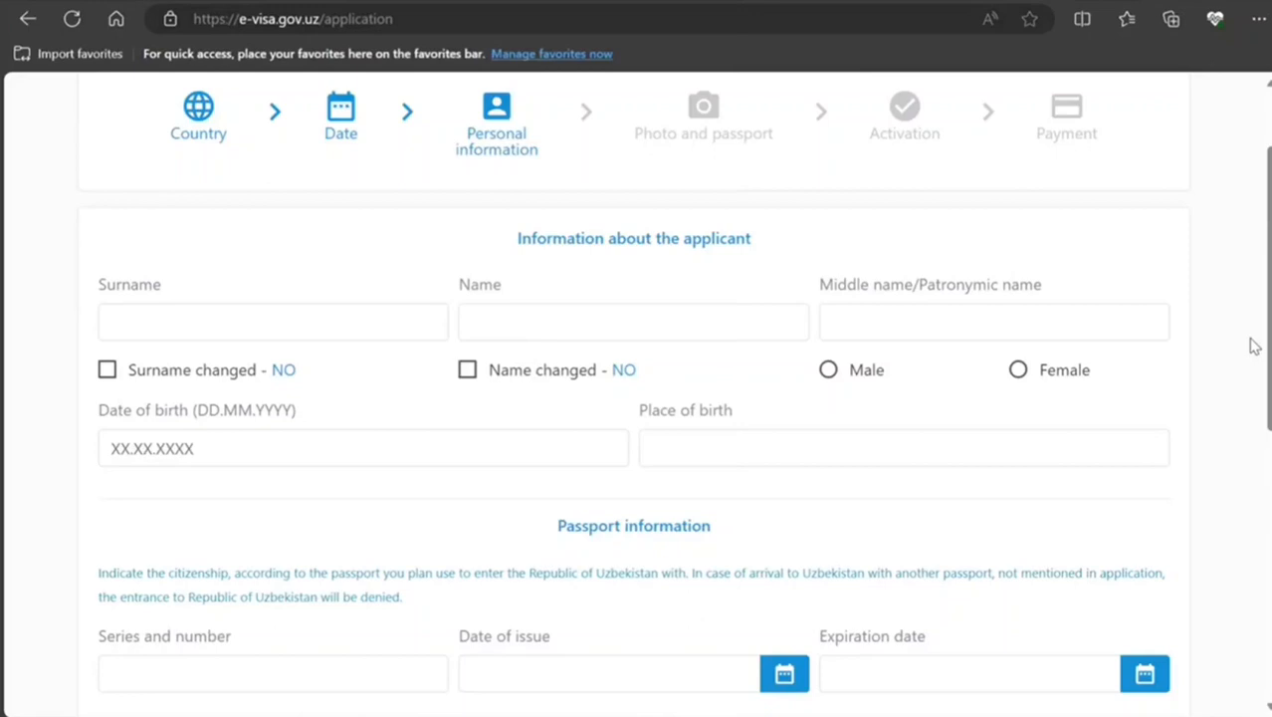
pyautogui.moveTo(118, 409)
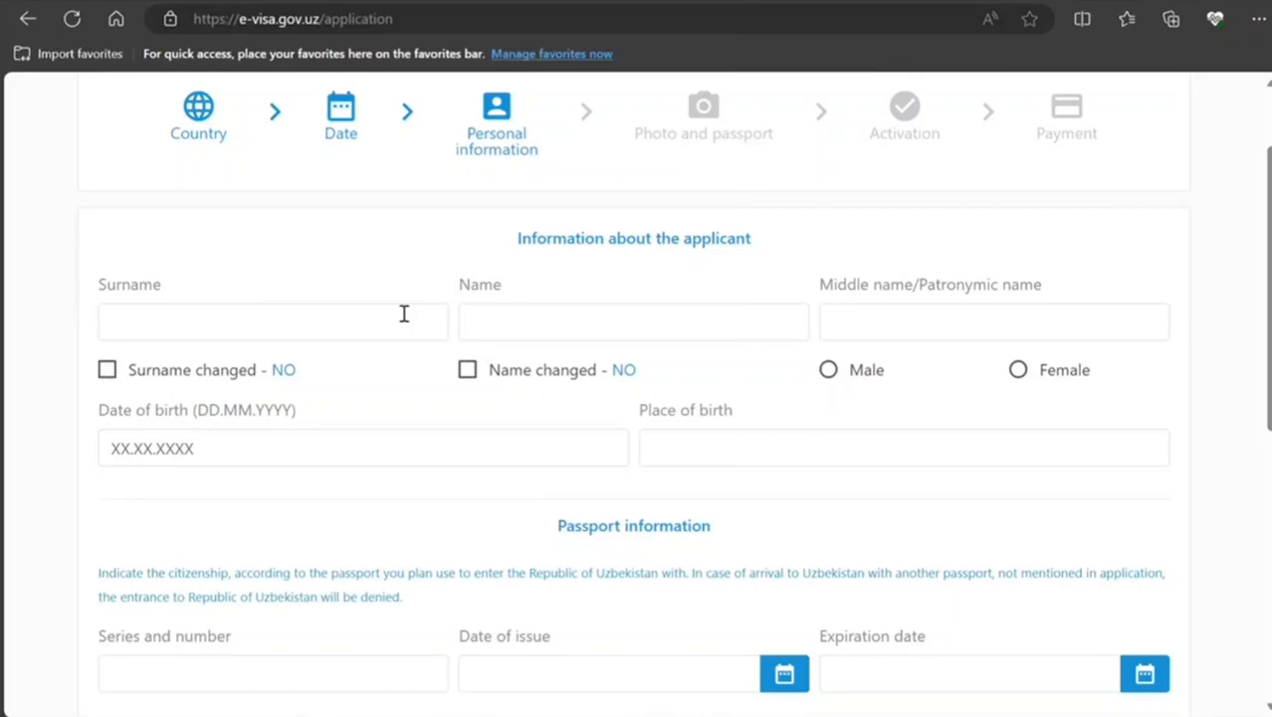
pyautogui.moveTo(139, 399)
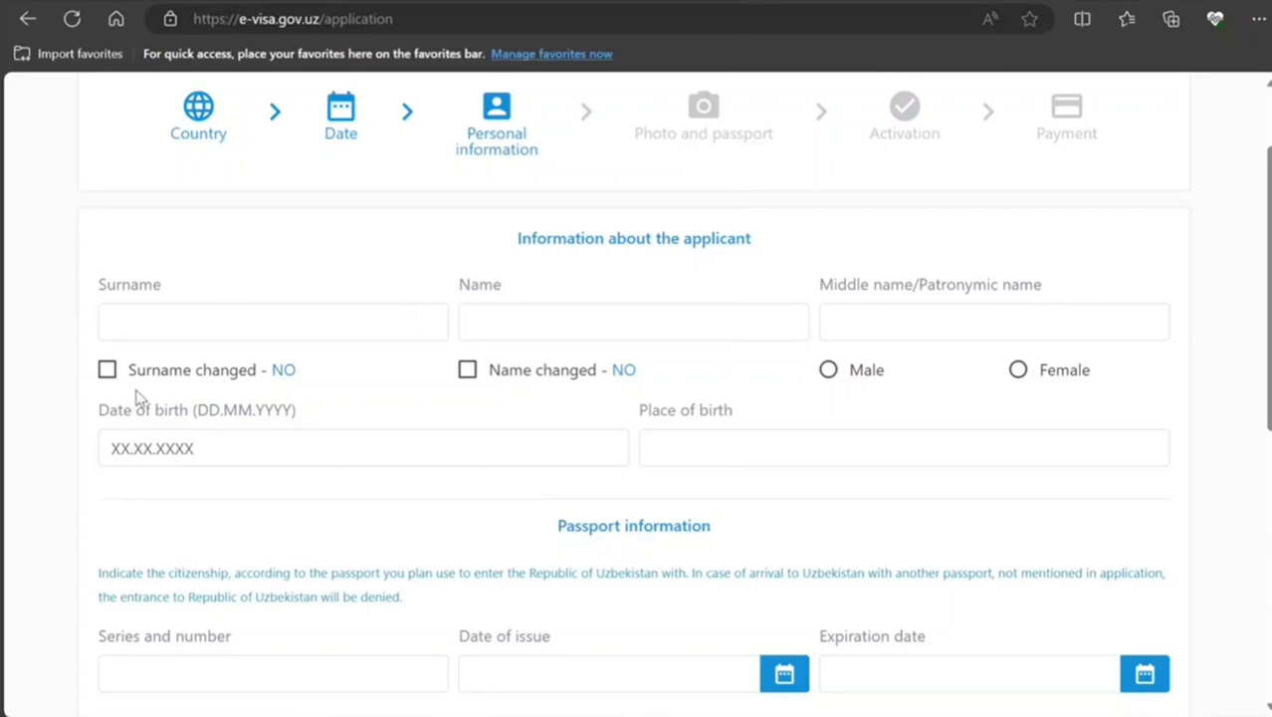
pyautogui.click(108, 369)
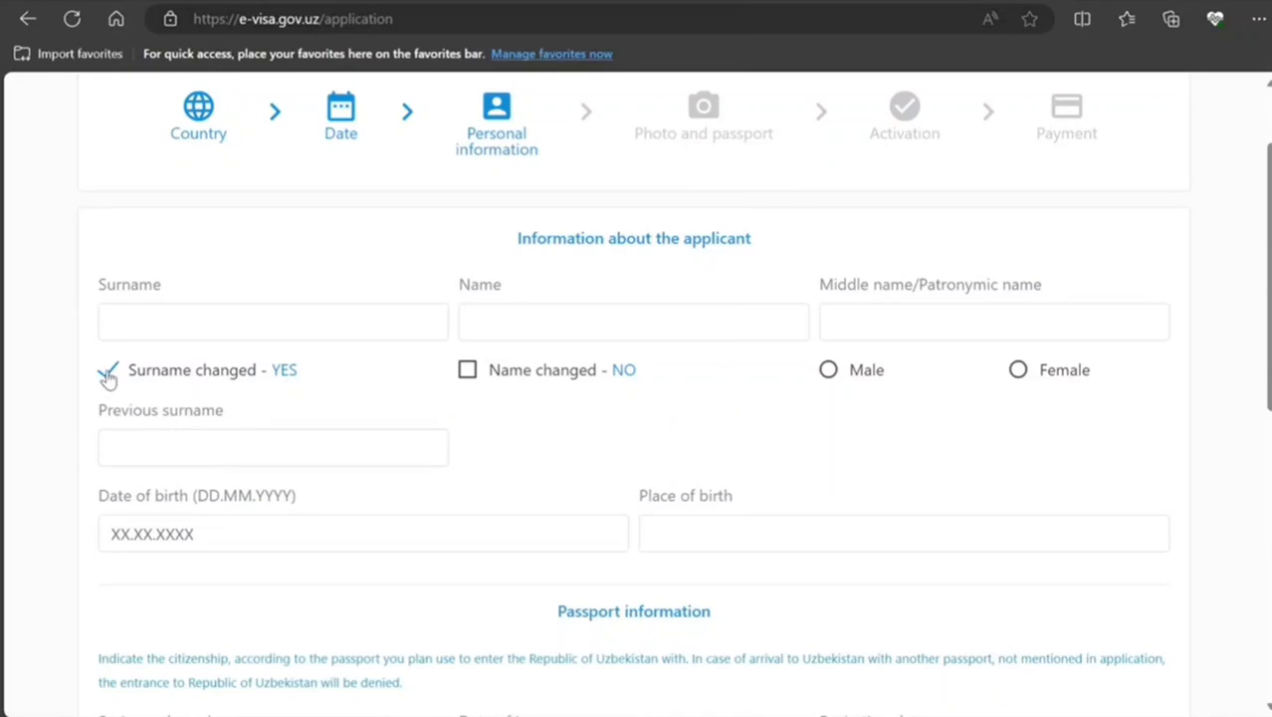
pyautogui.click(108, 369)
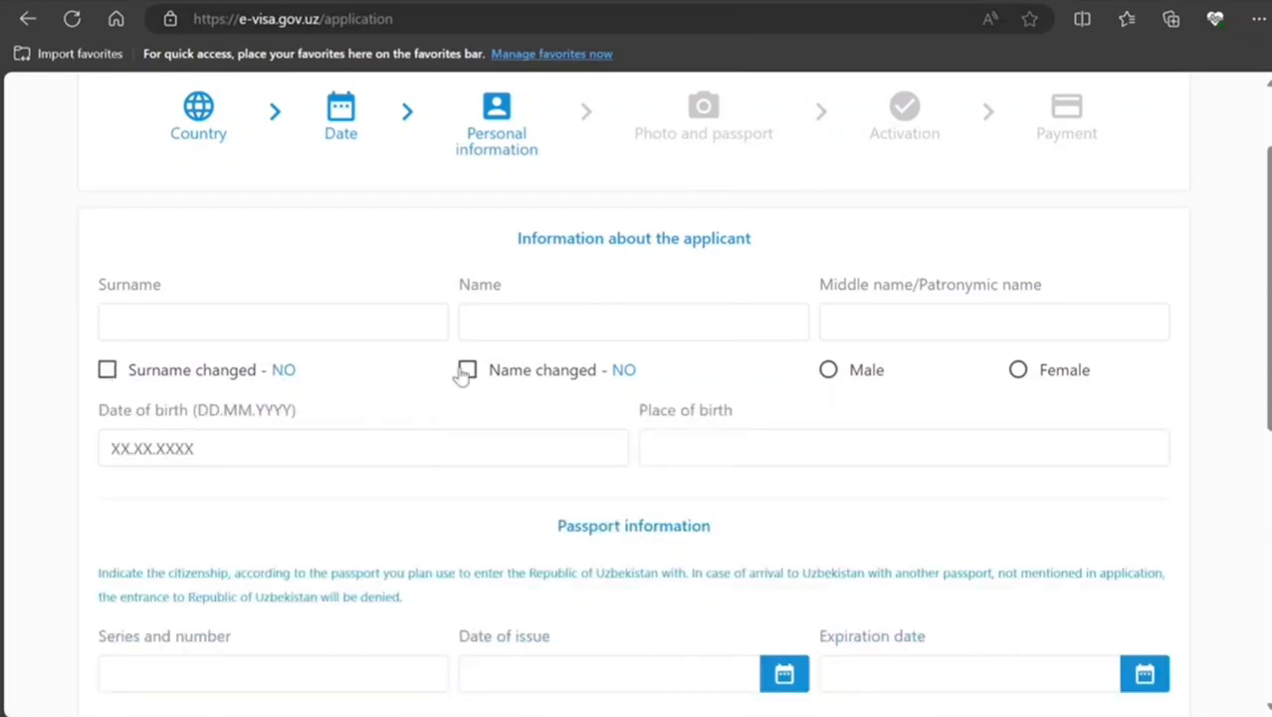
pyautogui.click(272, 320)
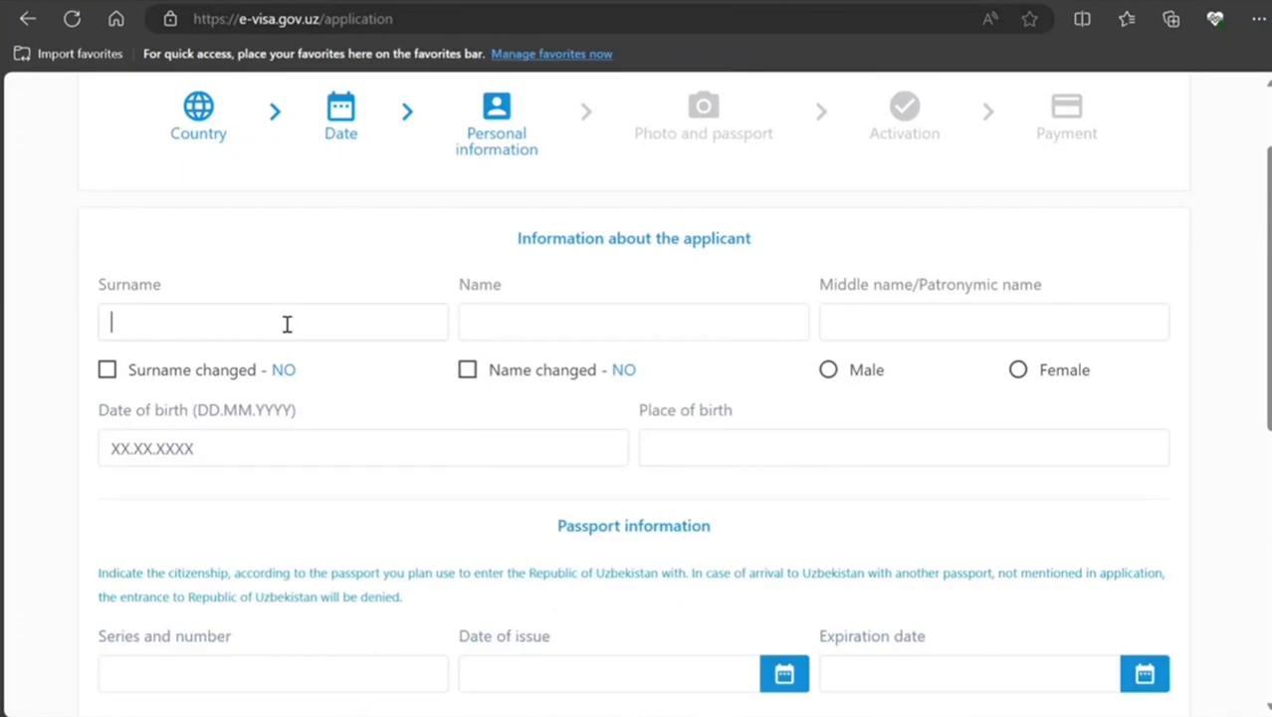
# Step: Enter surname SMITH, given name JOHN and male sex
pyautogui.write('SMITH')
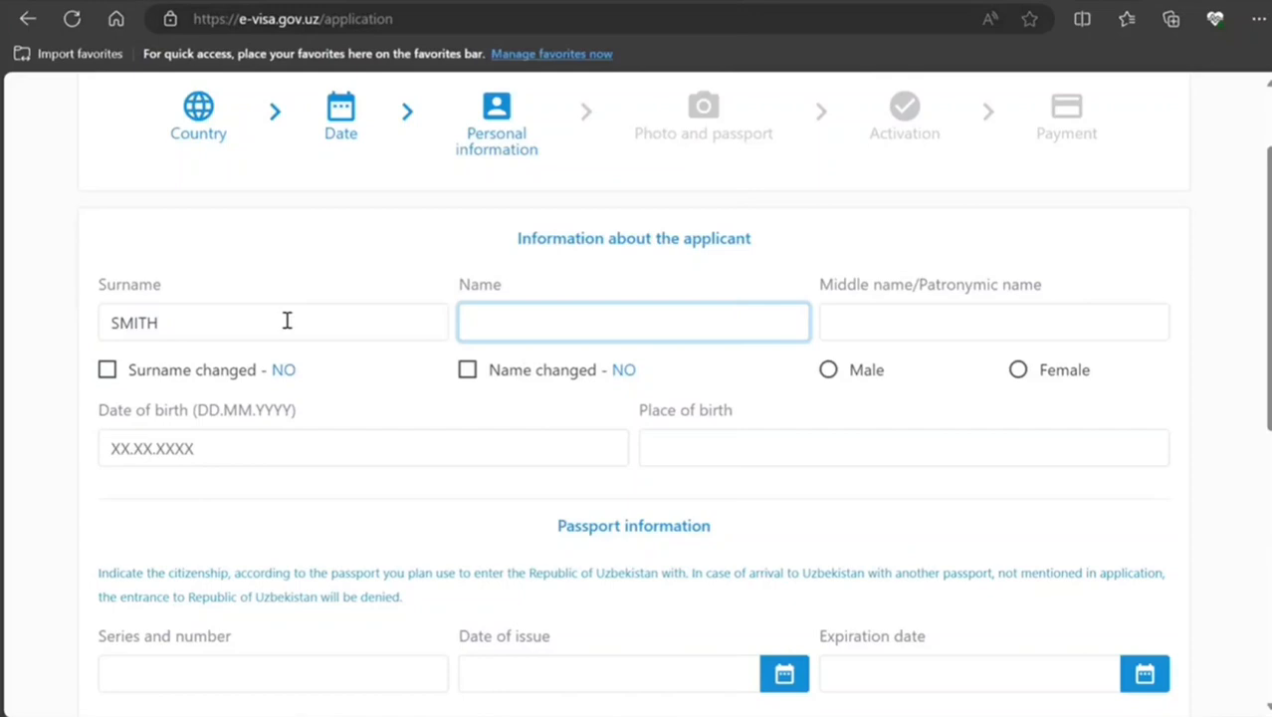
pyautogui.write('JOHN')
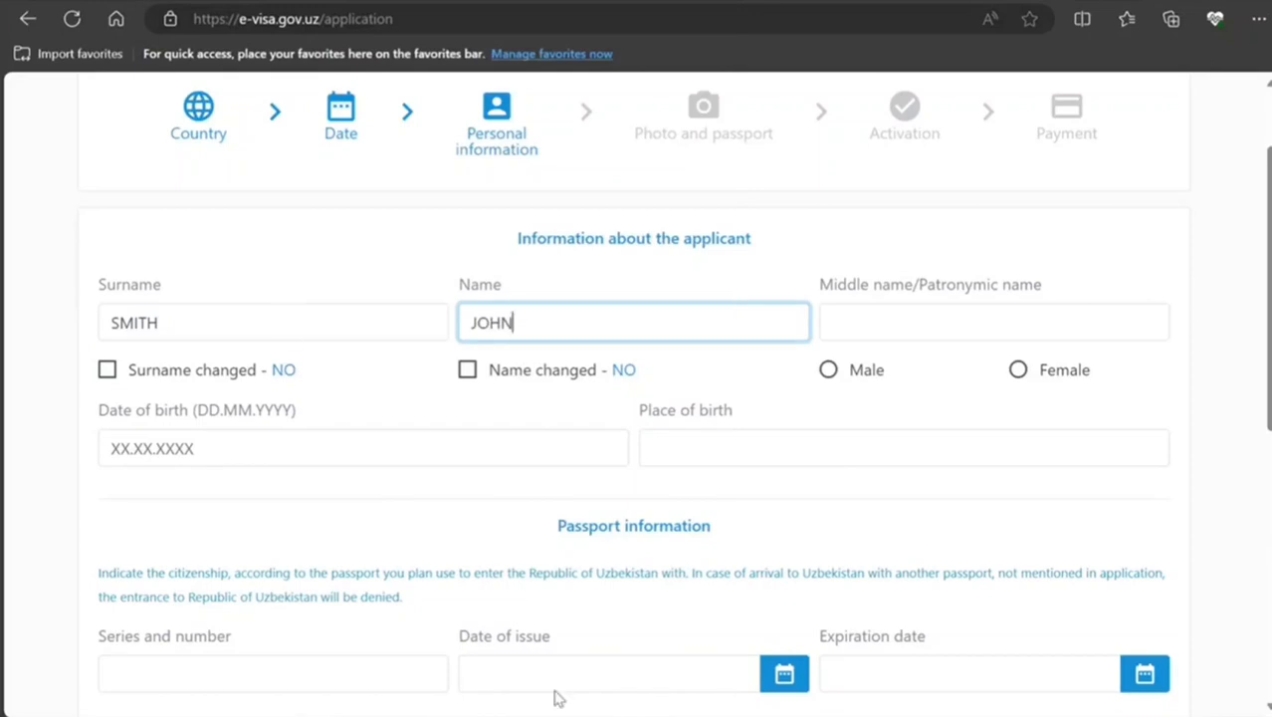
pyautogui.click(828, 369)
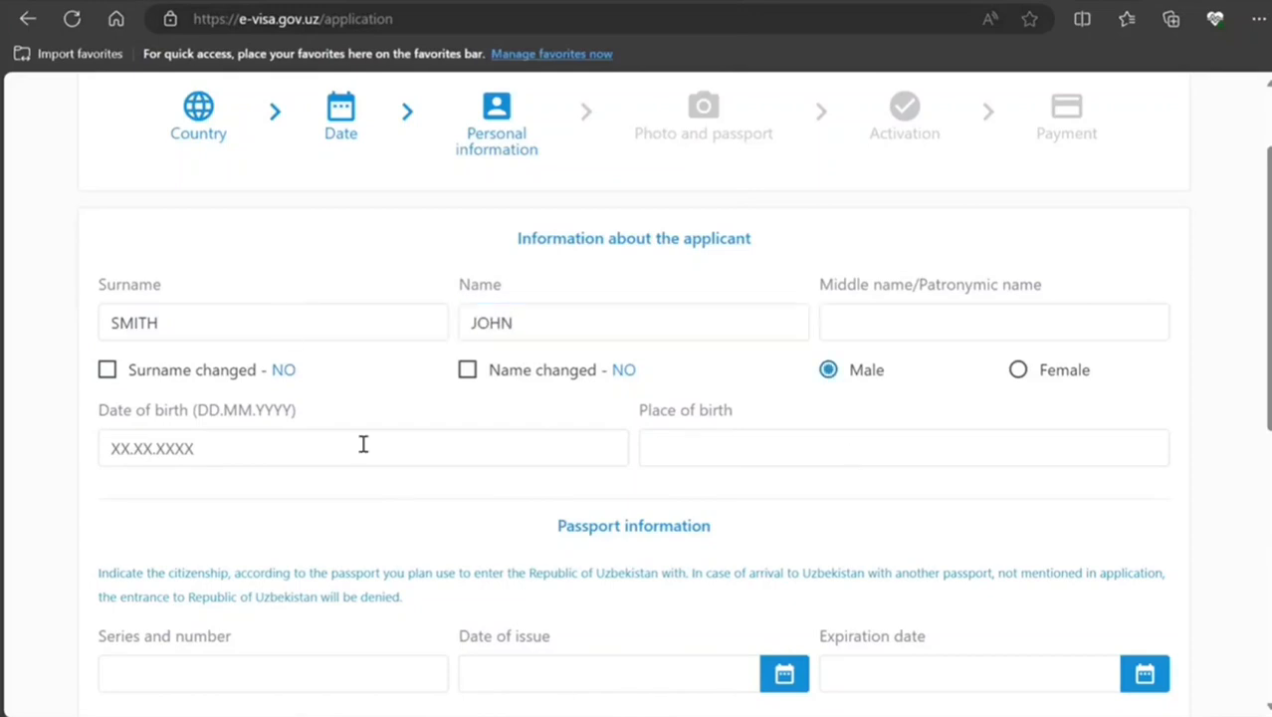
pyautogui.click(363, 447)
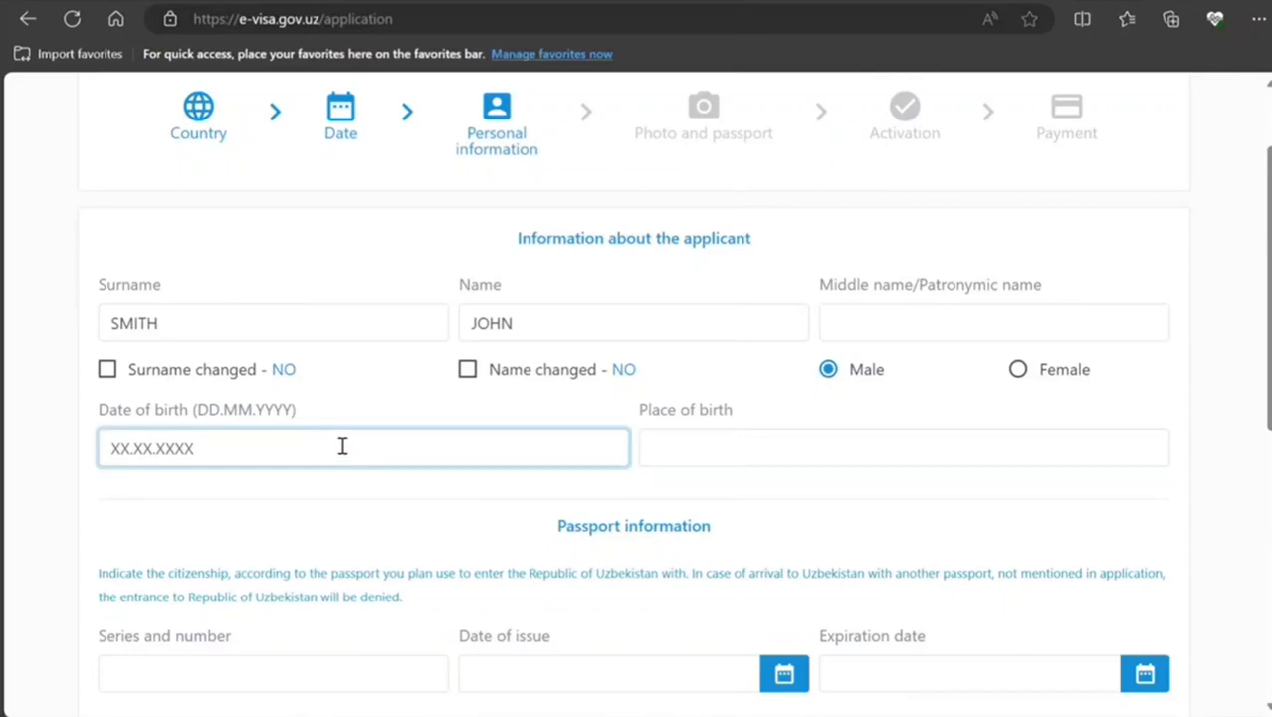
pyautogui.write('10.10.2000')
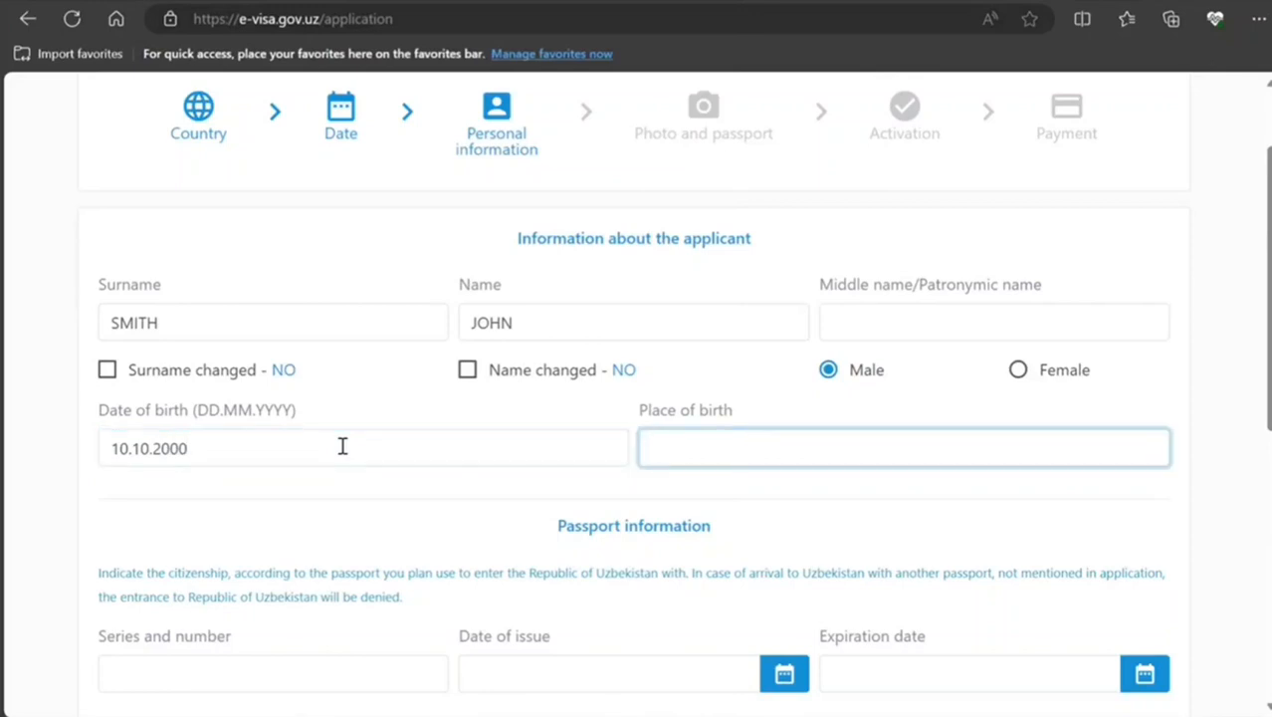
pyautogui.write('NEW DE')
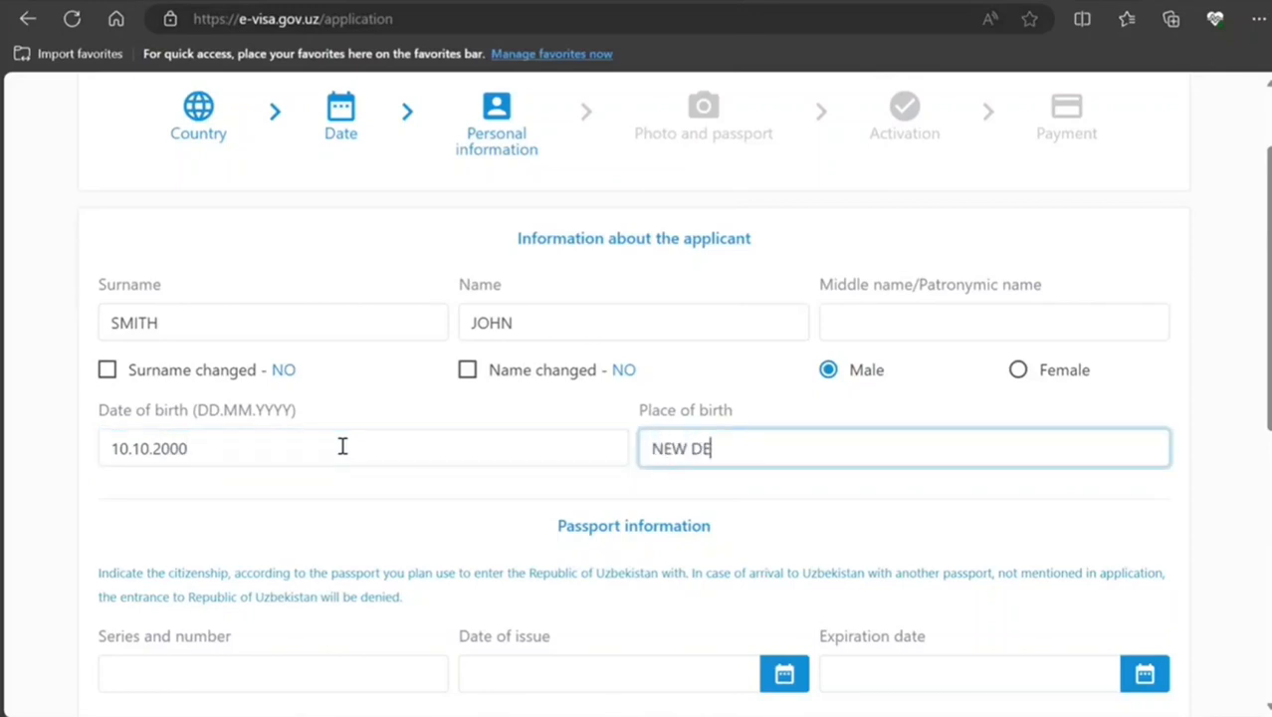
pyautogui.write('LHI')
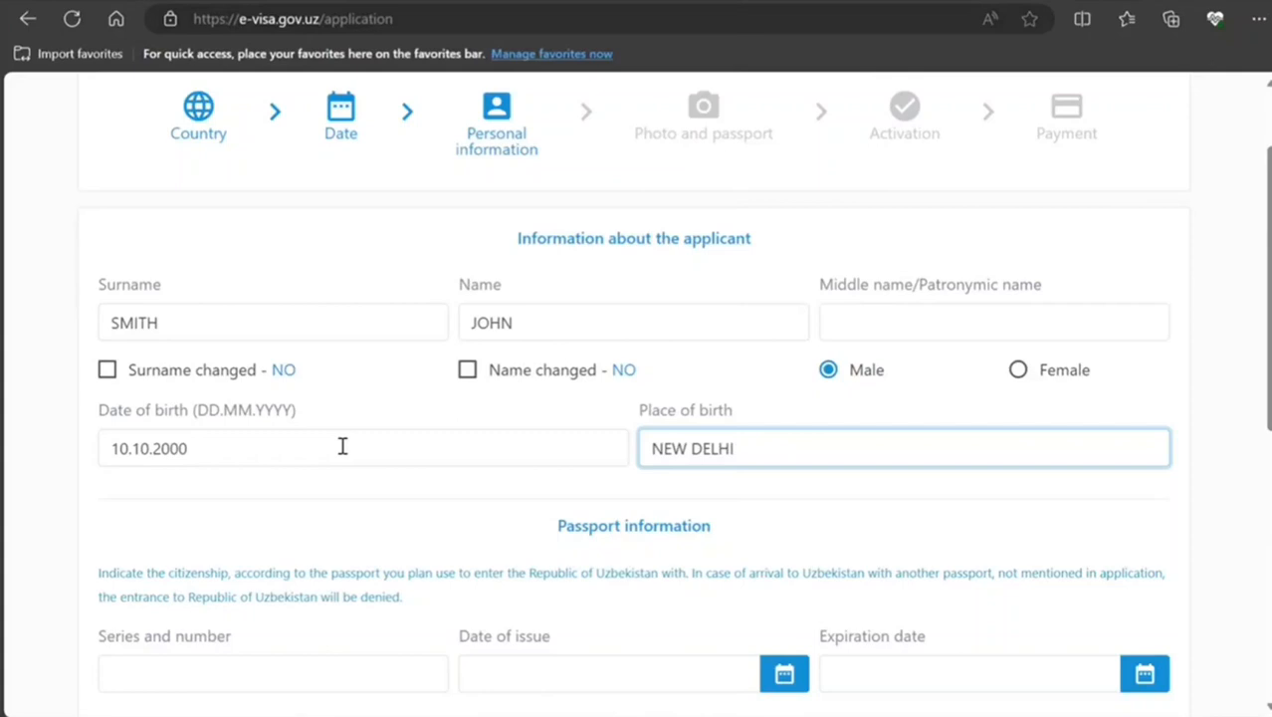
pyautogui.write('INDIA')
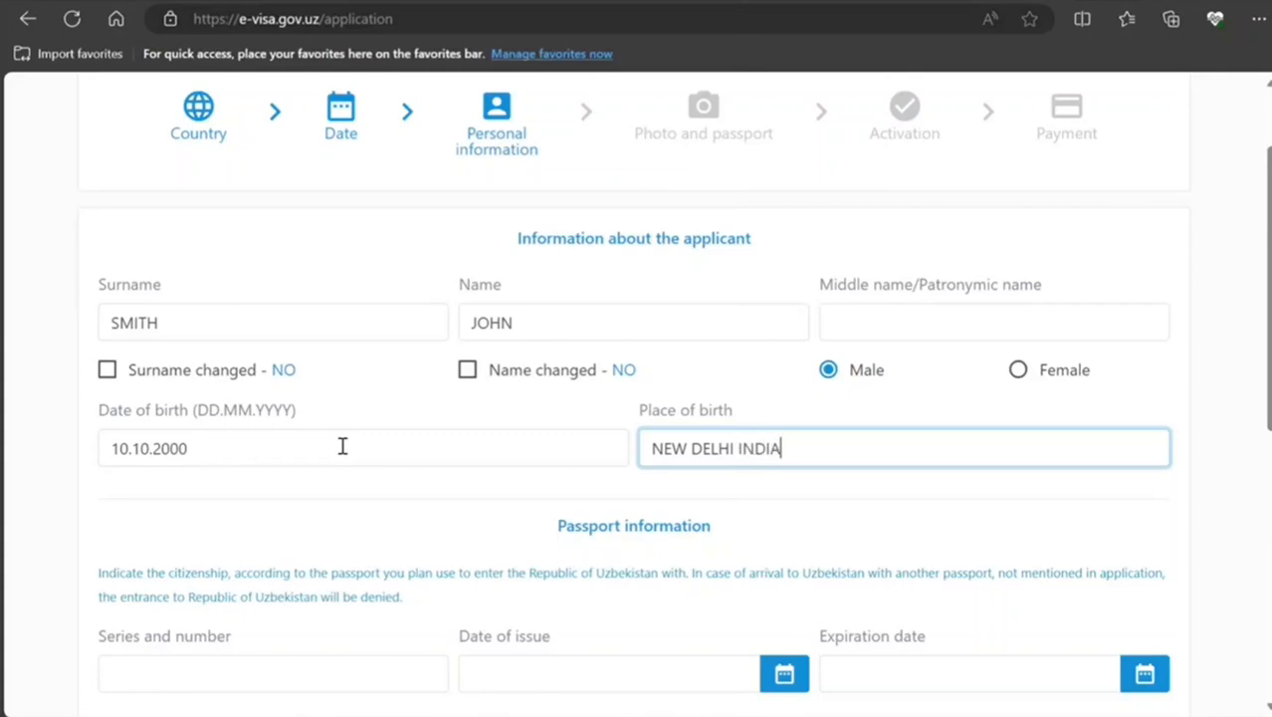
pyautogui.scroll(-3)
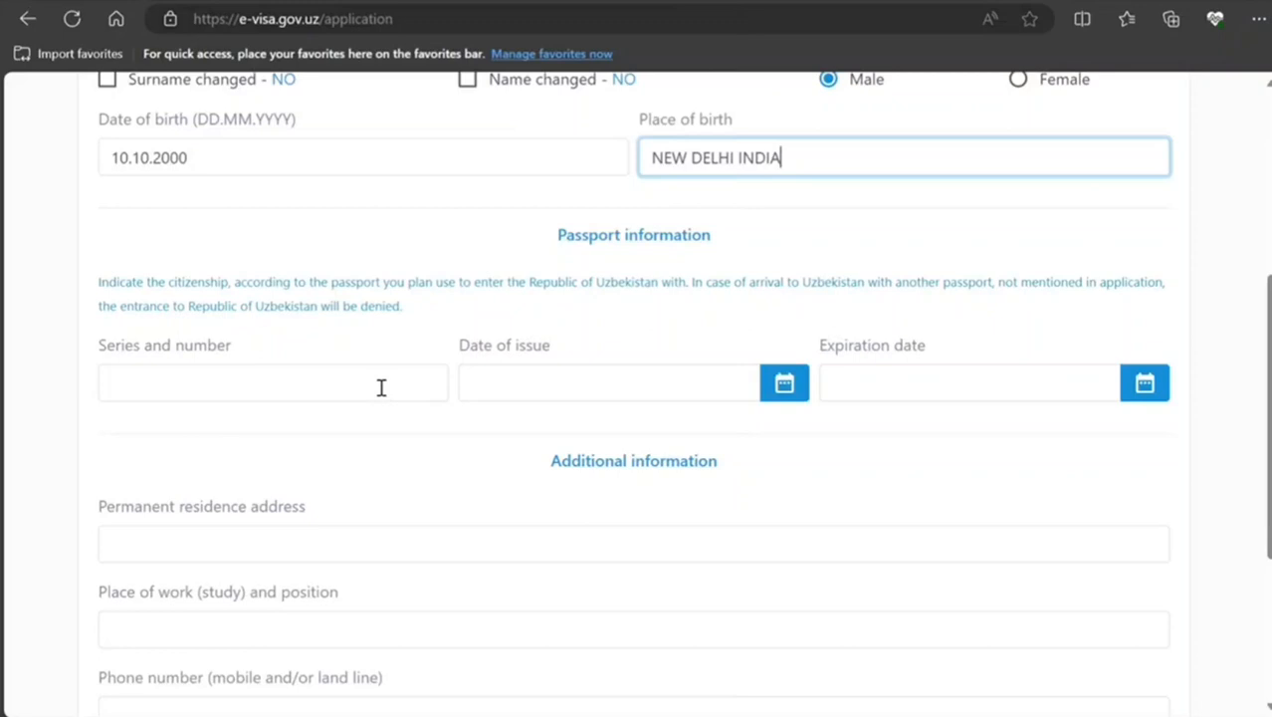
# Step: Enter passport JKJKJK667 with issue date 14.01.2022 and expiry 15.01.2030
pyautogui.click(273, 382)
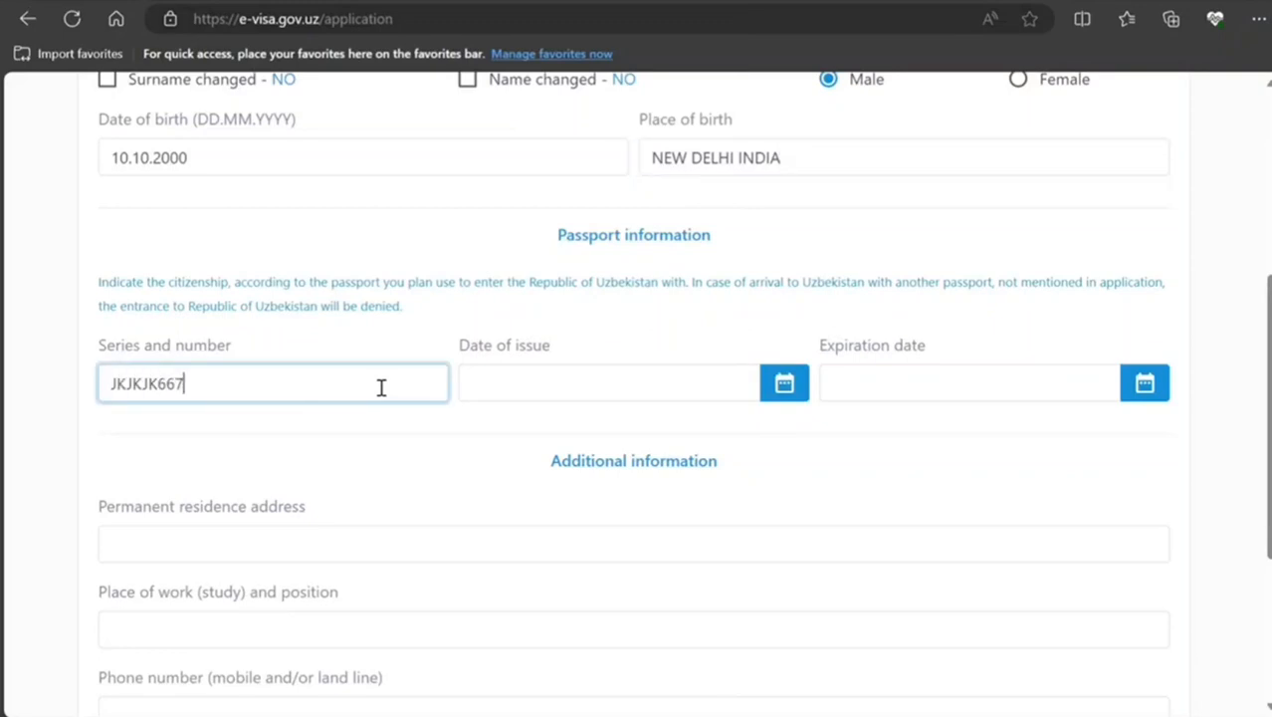
pyautogui.click(608, 383)
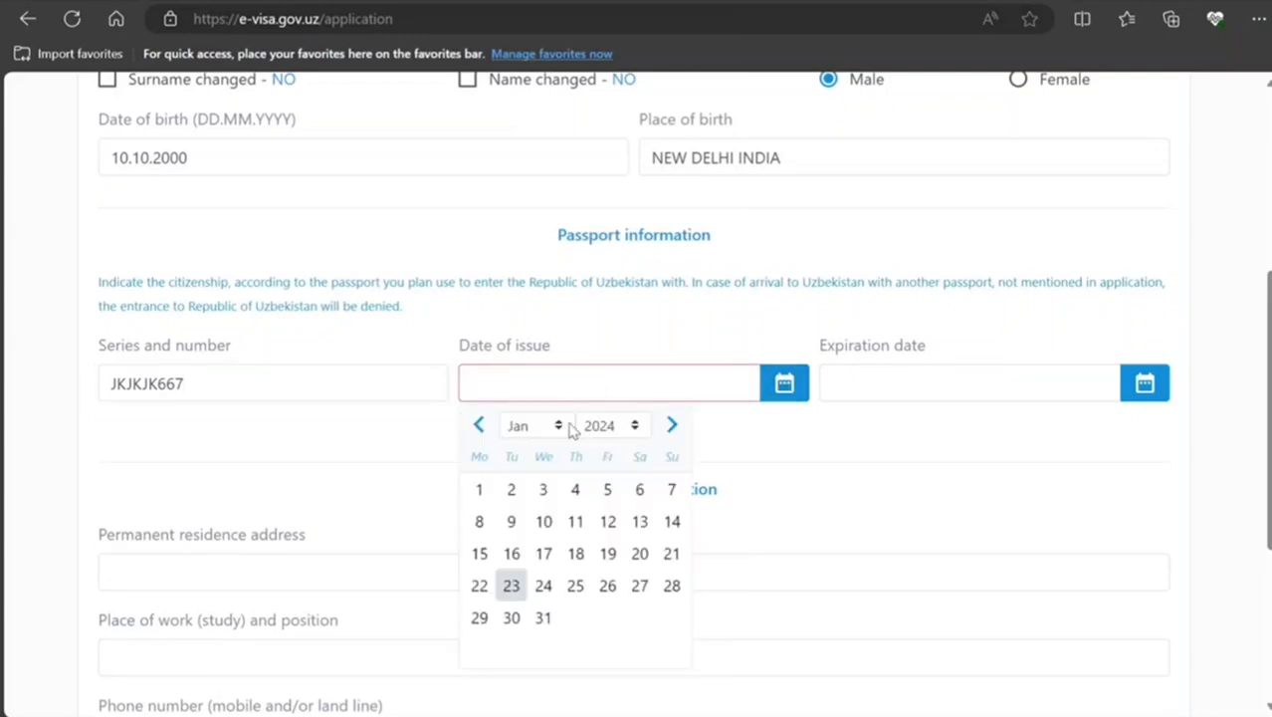
pyautogui.moveTo(615, 445)
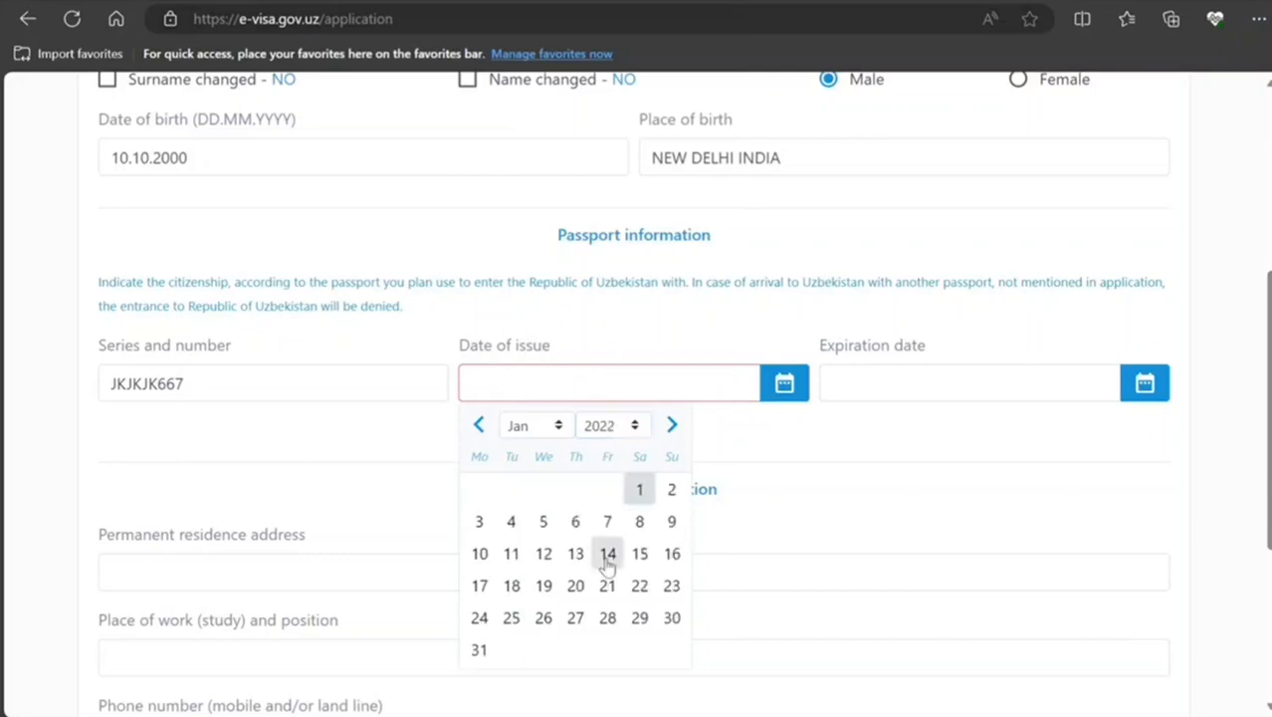
pyautogui.click(607, 553)
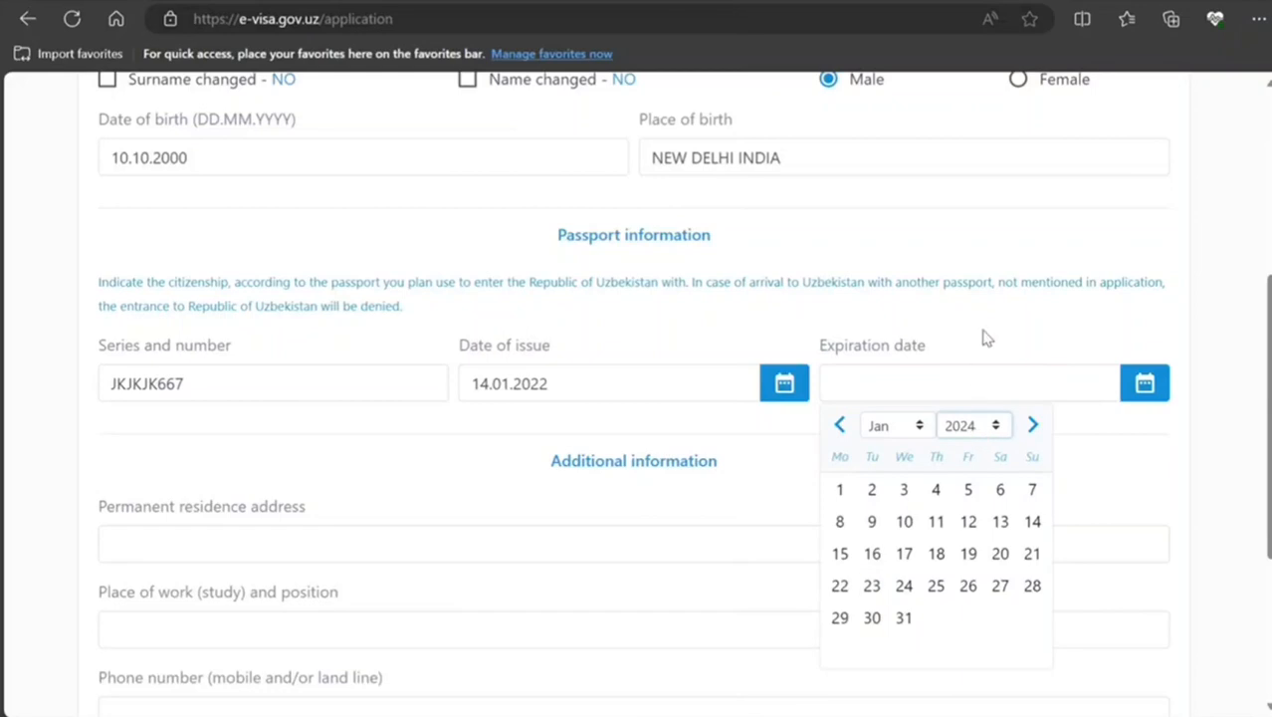
pyautogui.click(839, 554)
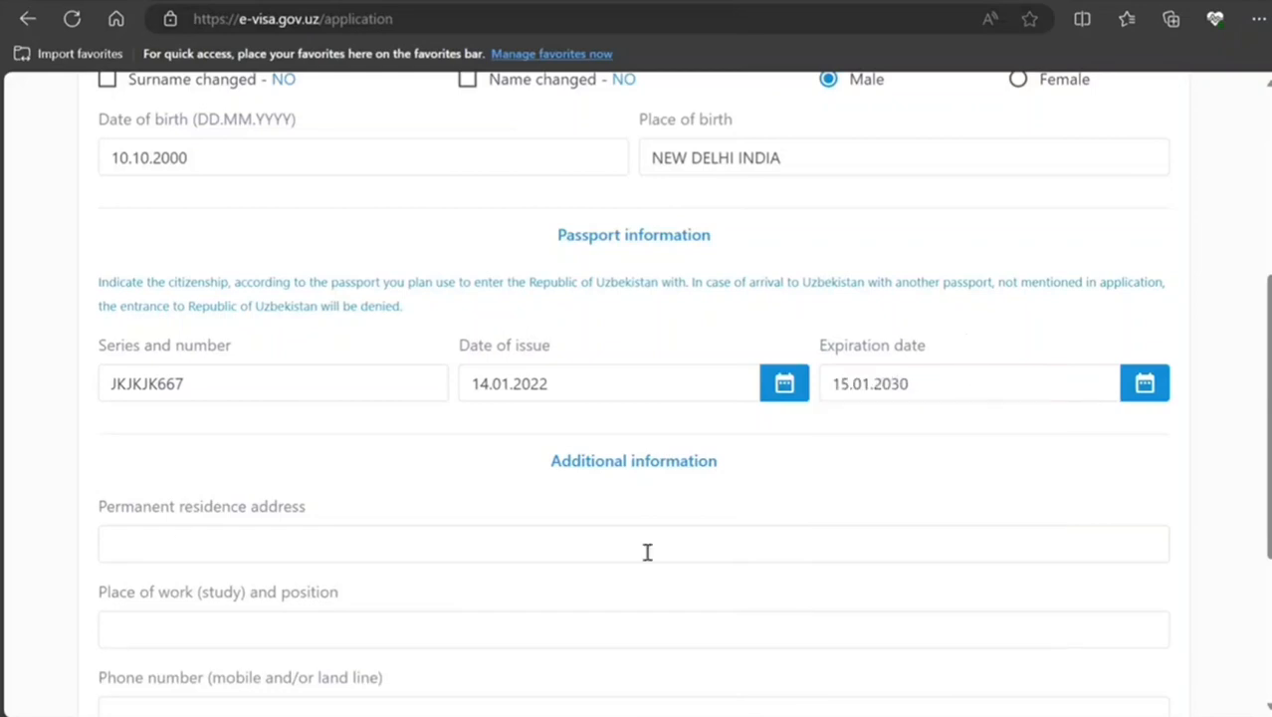
# Step: Fill in the permanent residence address and place of work details
pyautogui.scroll(-3)
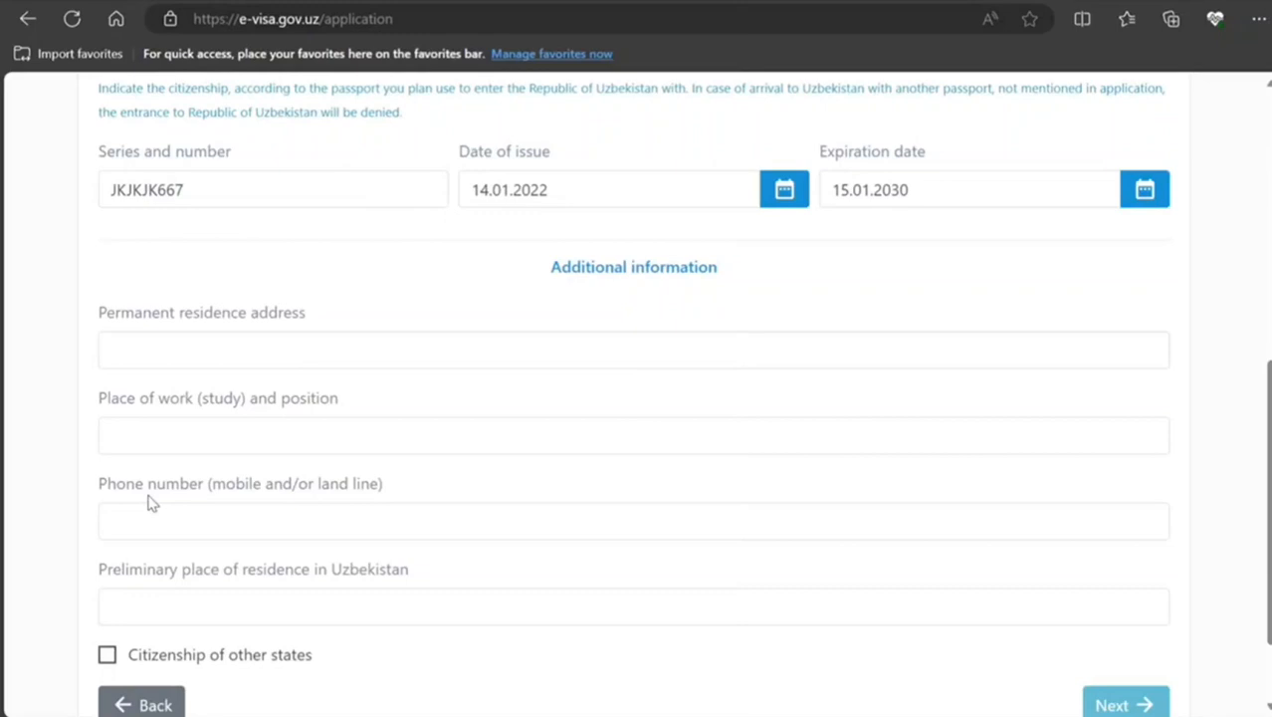
pyautogui.scroll(-3)
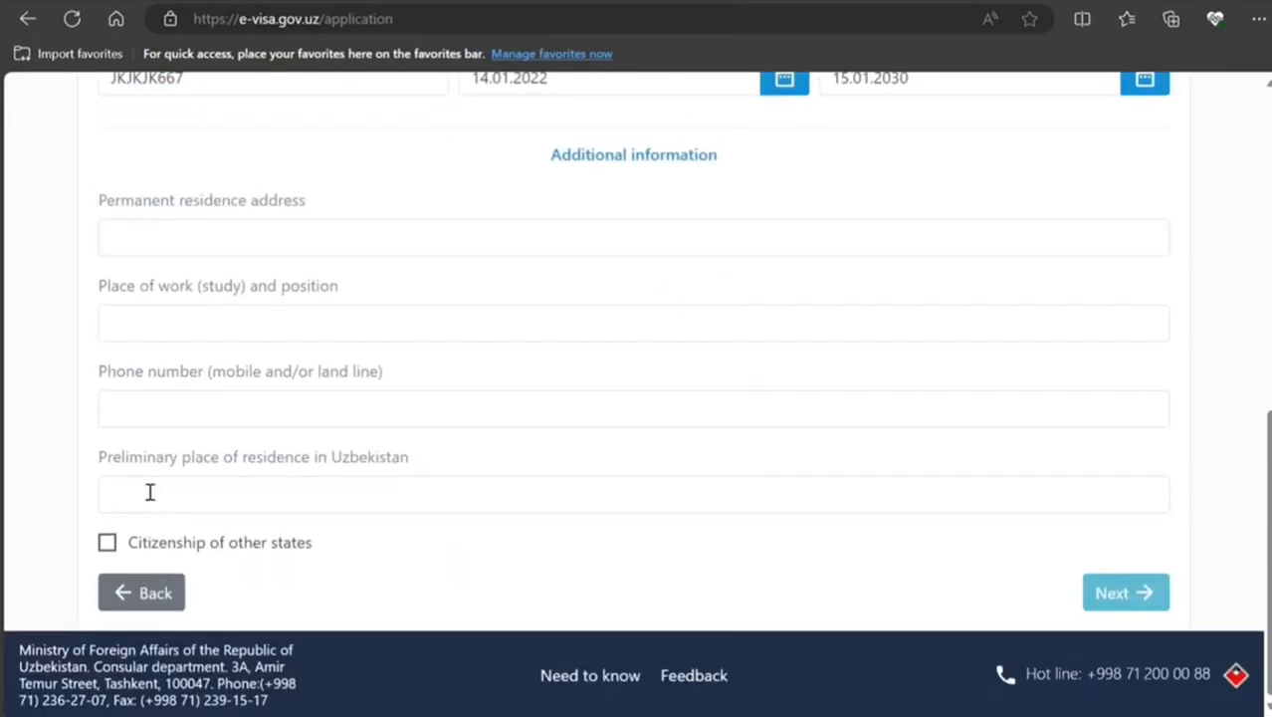
pyautogui.moveTo(321, 166)
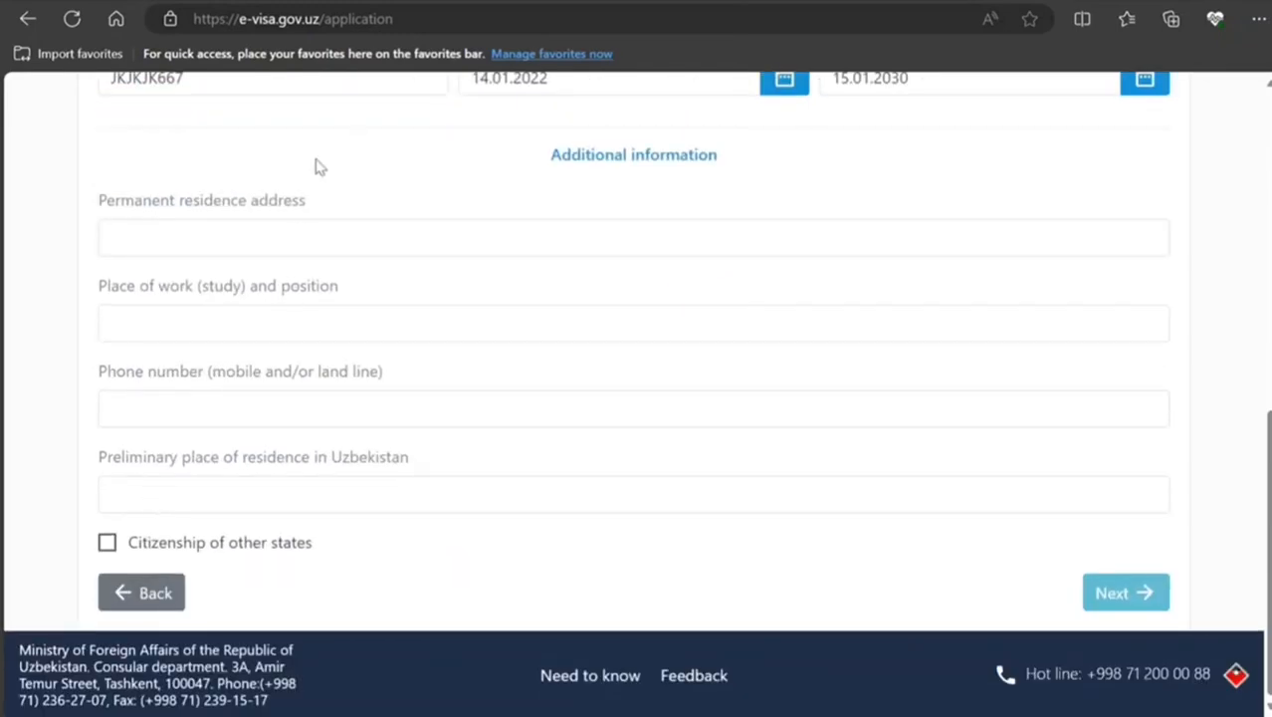
pyautogui.click(634, 237)
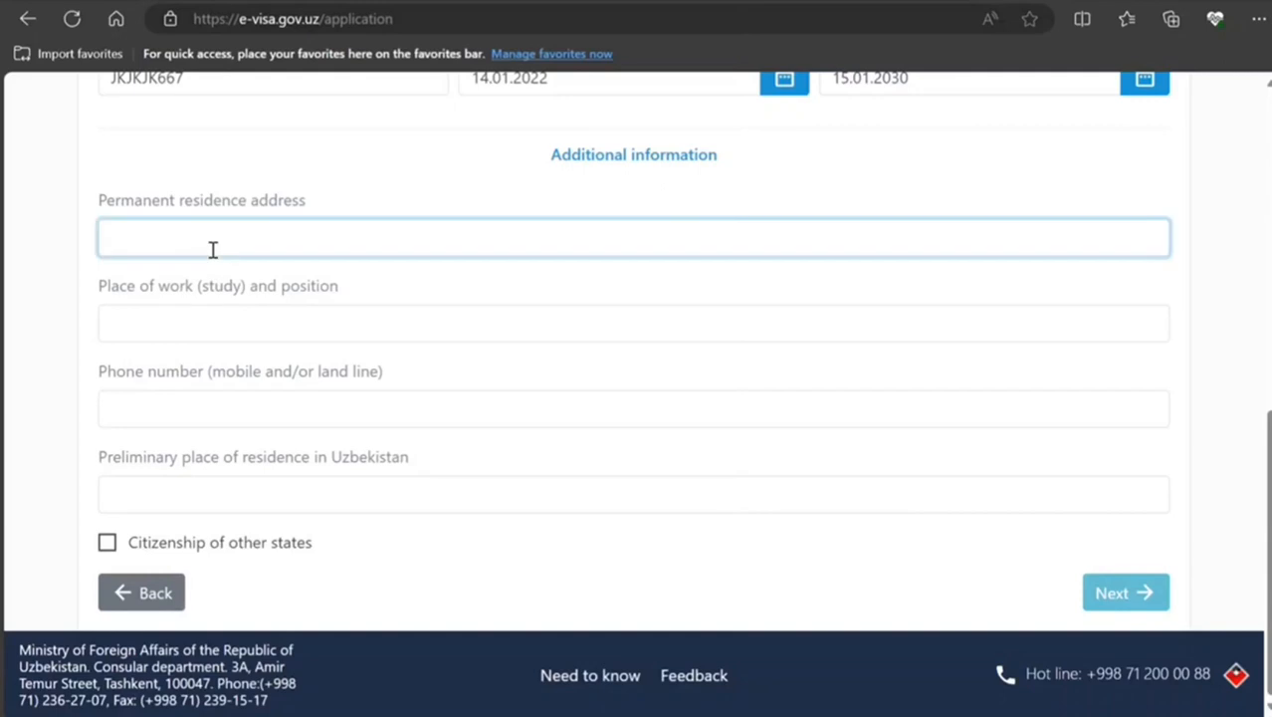
pyautogui.write('4 HJH')
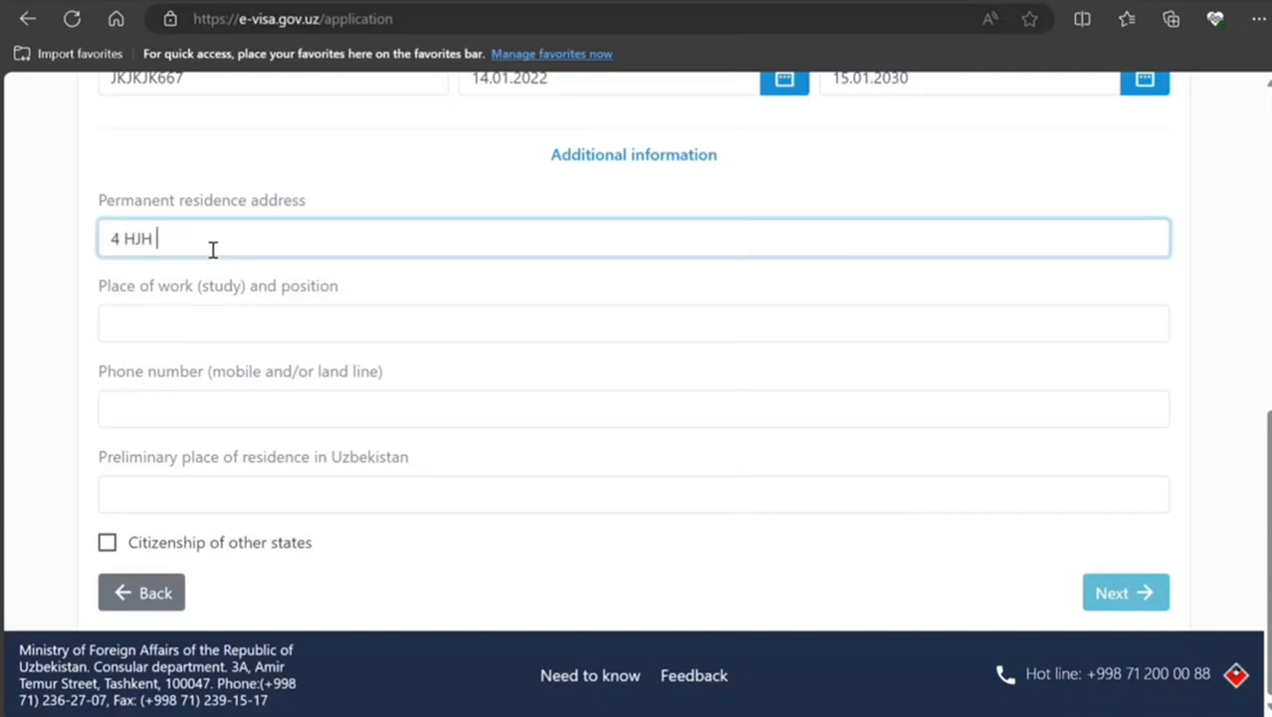
pyautogui.write('7877 HJHJHJ')
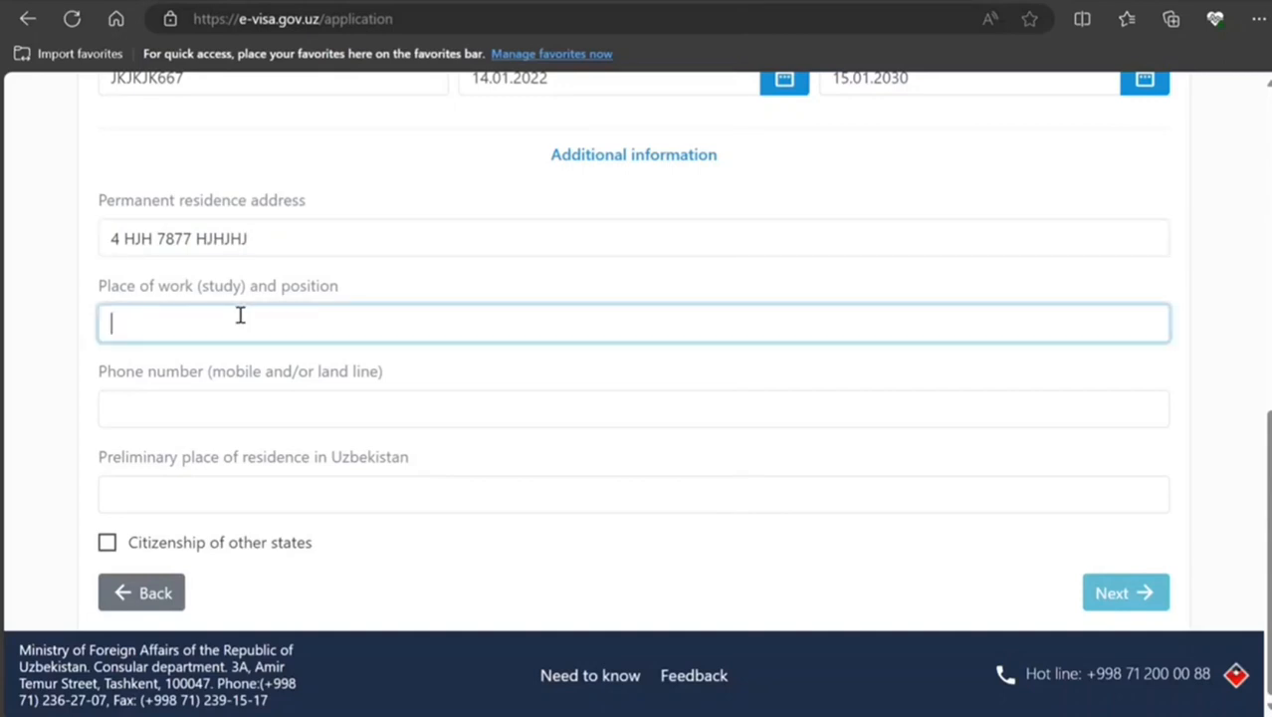
pyautogui.write('YUUY JHJH HGGHS HG')
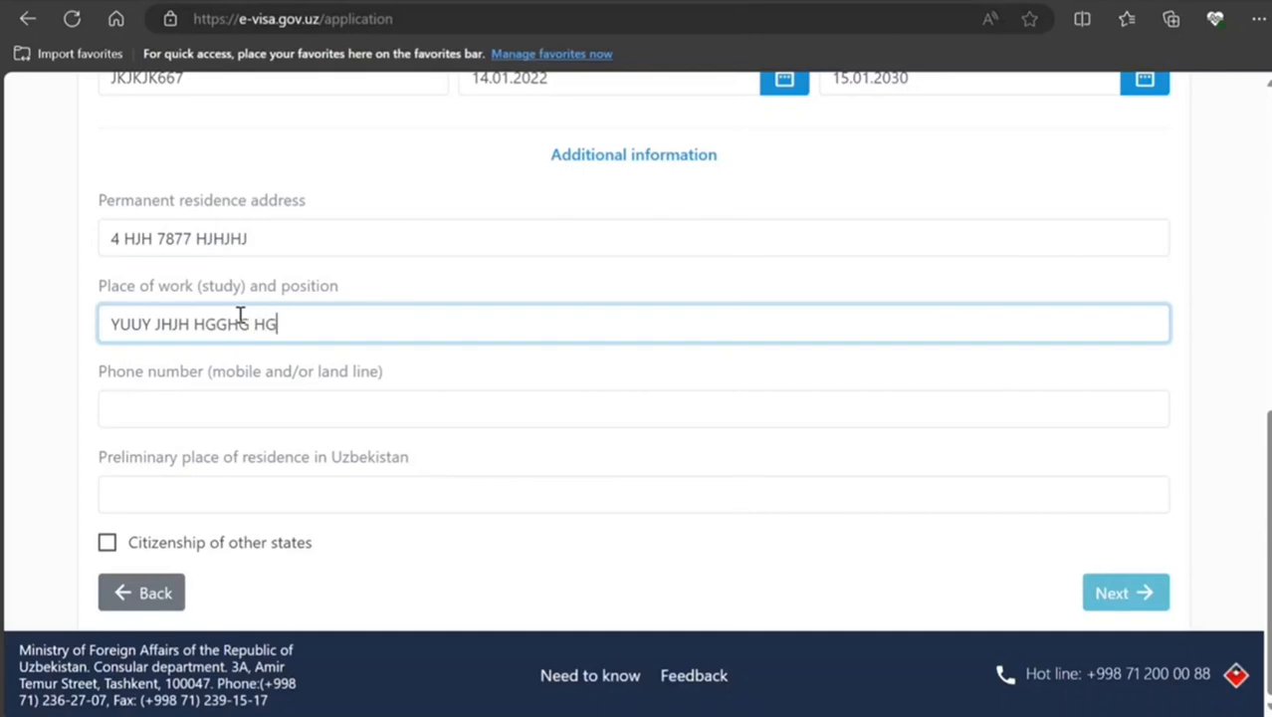
# Step: Enter phone number 998899 and the preliminary residence address in Uzbekistan
pyautogui.click(633, 408)
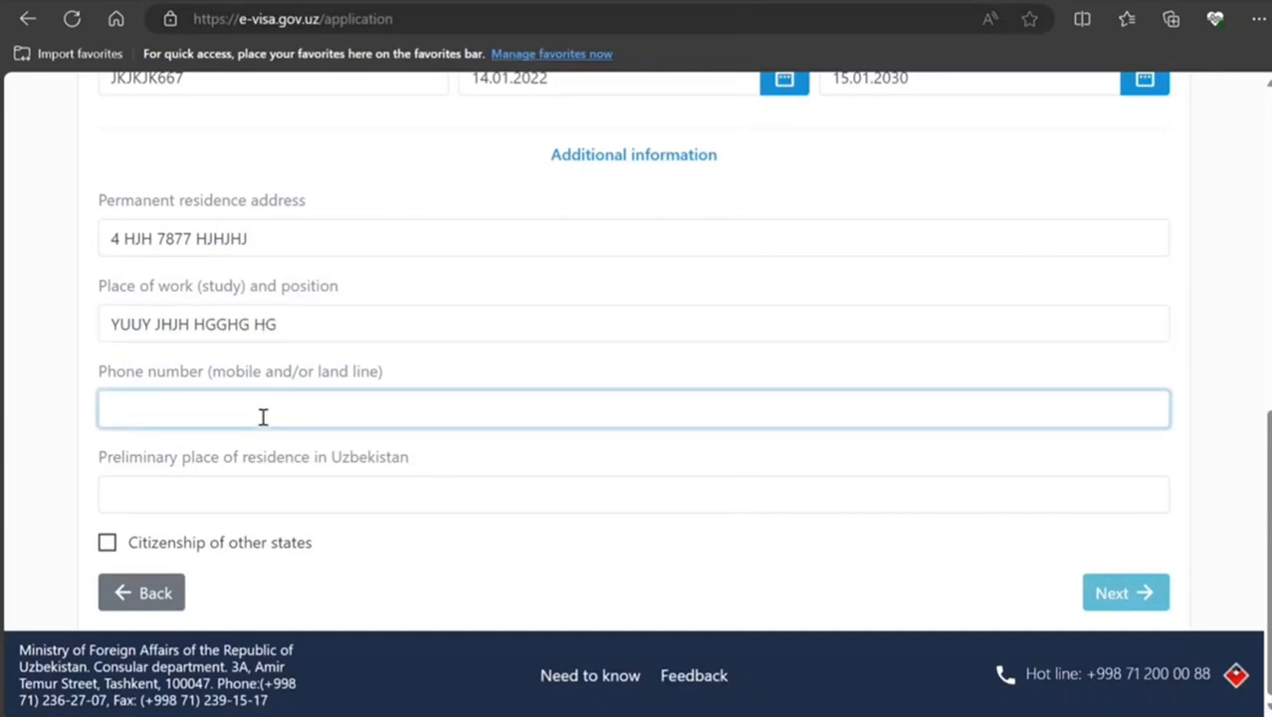
pyautogui.write('99')
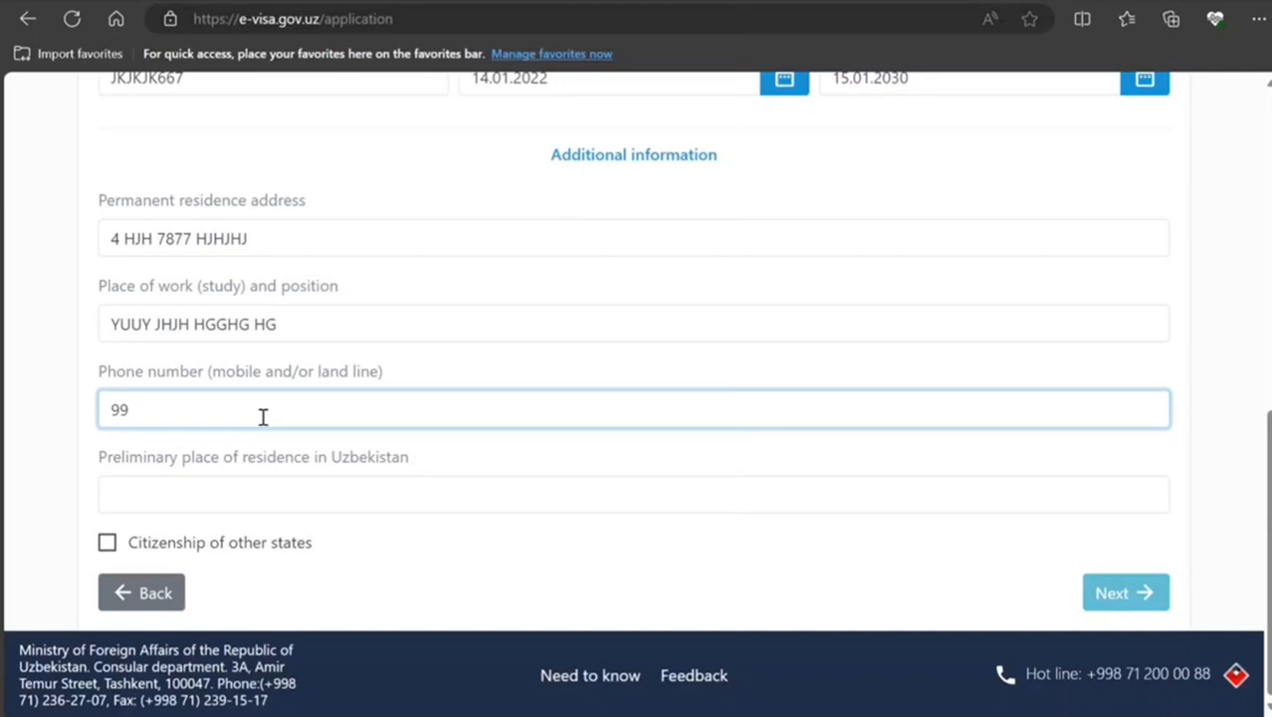
pyautogui.write('889988888888')
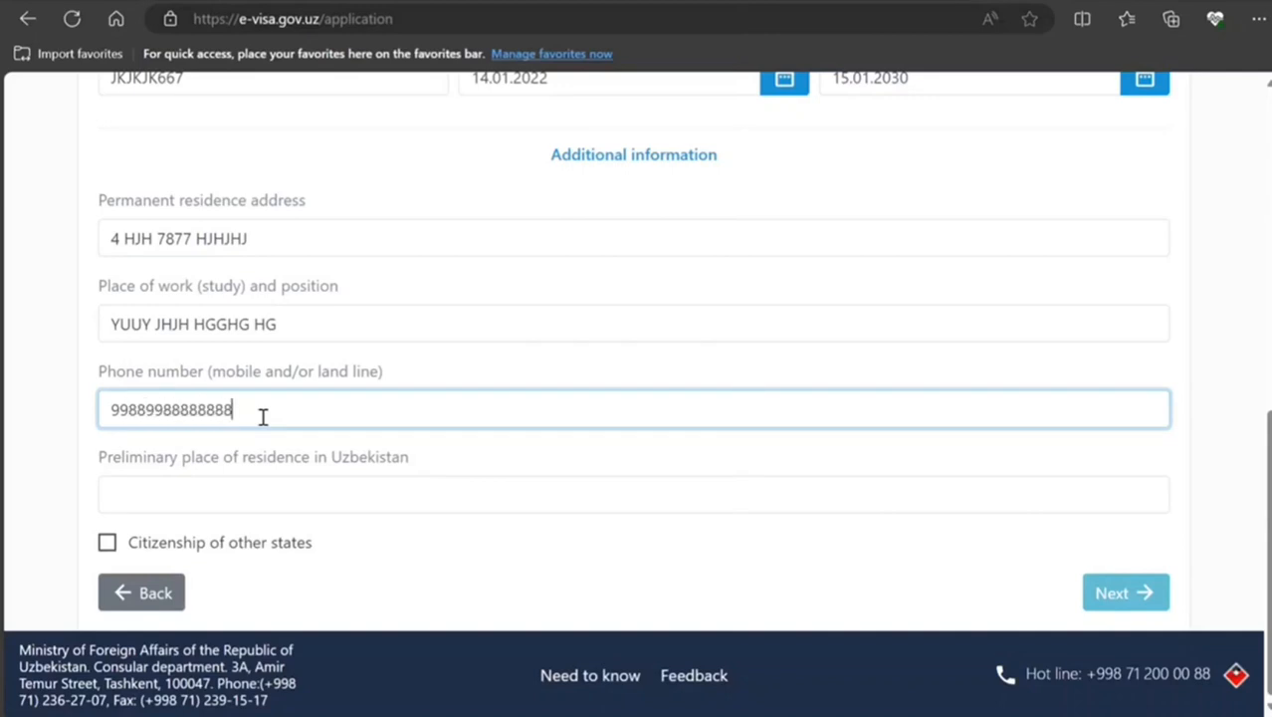
pyautogui.click(633, 493)
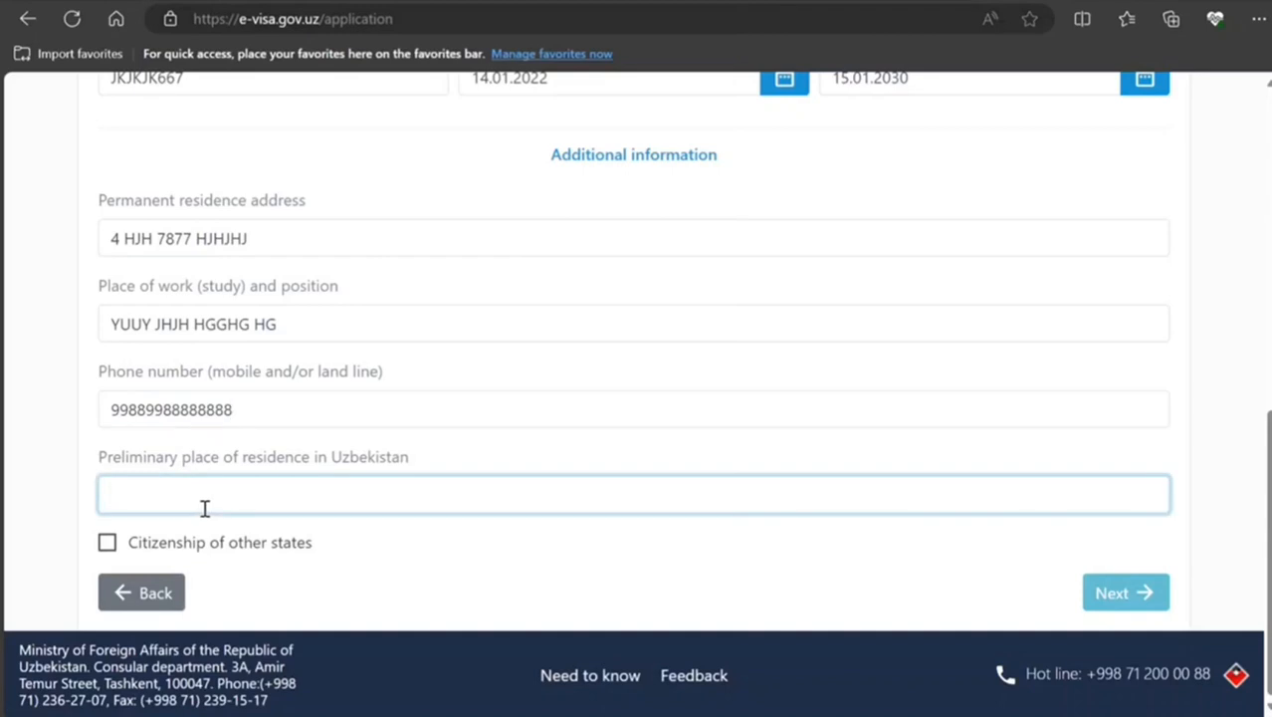
pyautogui.write('KKJ JH')
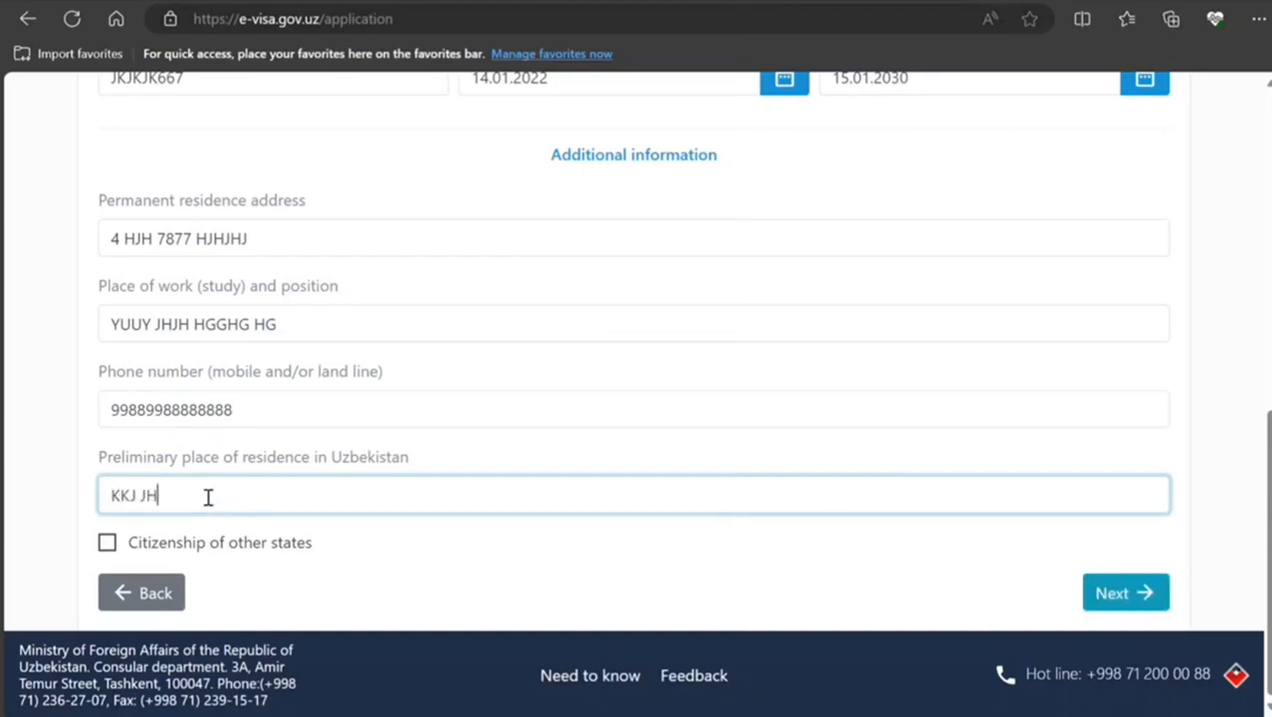
pyautogui.write('JH J HGF')
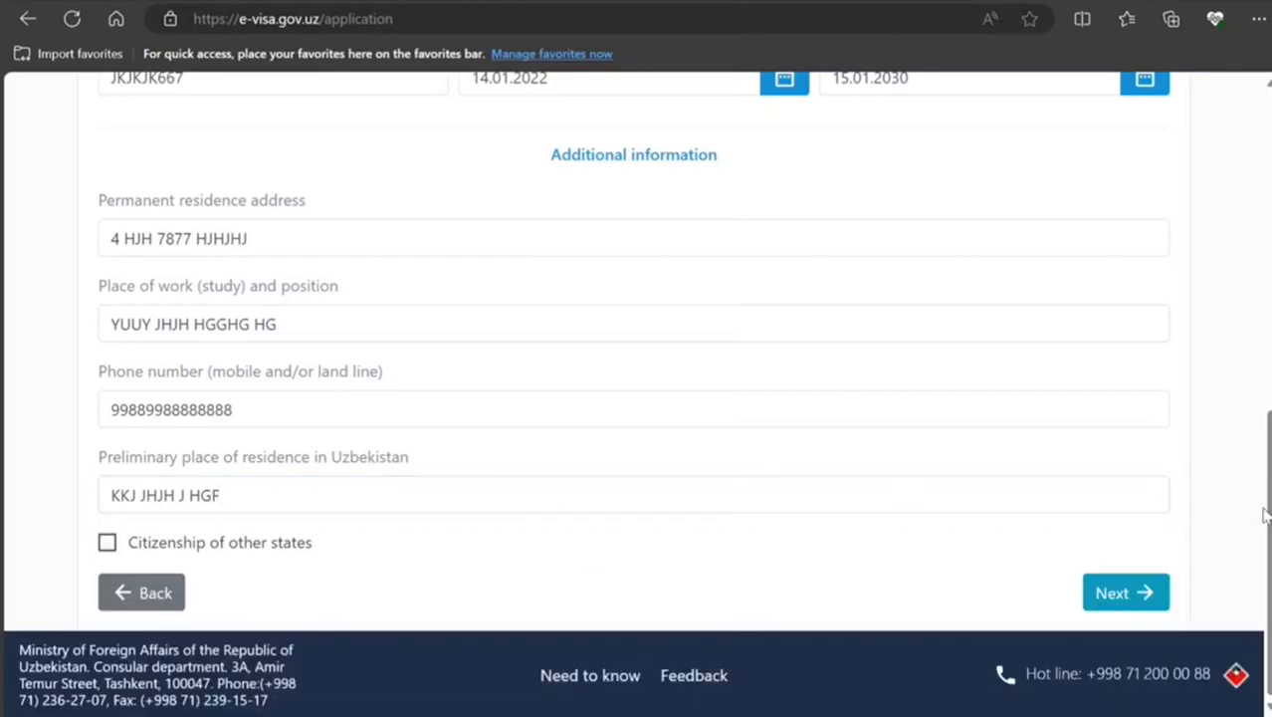
# Step: Advance to the Photo and passport step and view both upload areas
pyautogui.click(1124, 592)
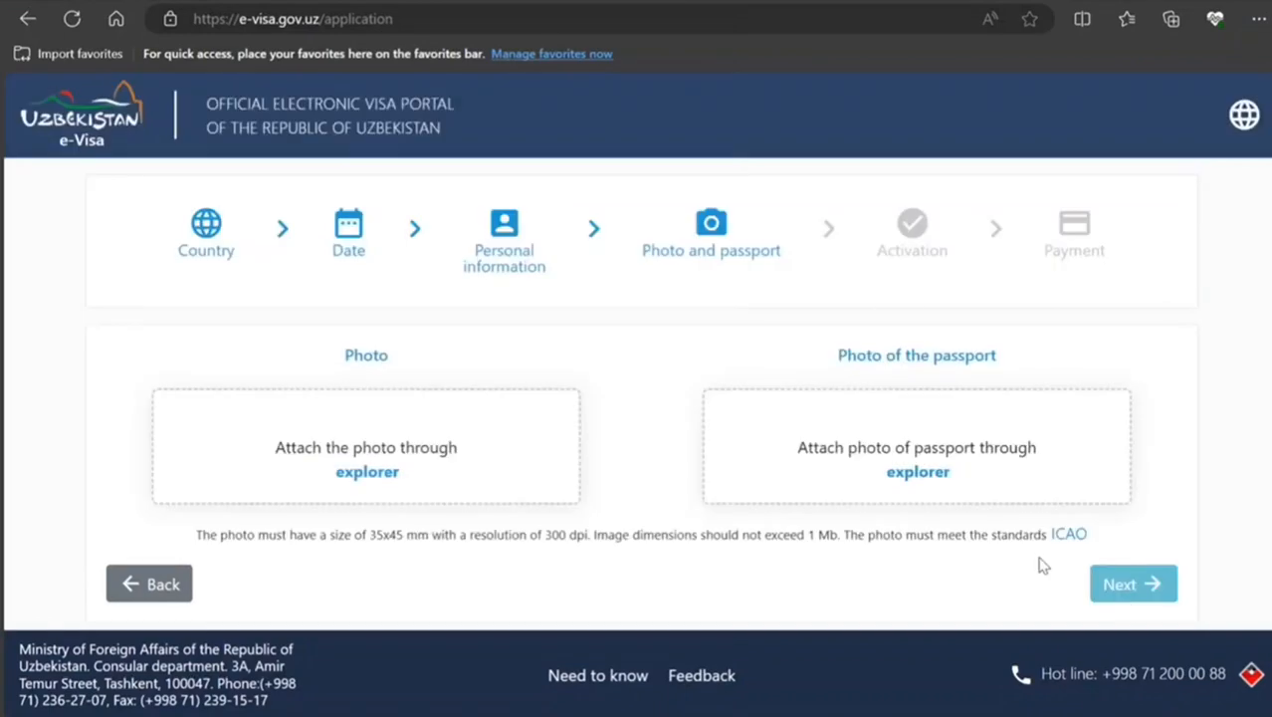
pyautogui.scroll(-3)
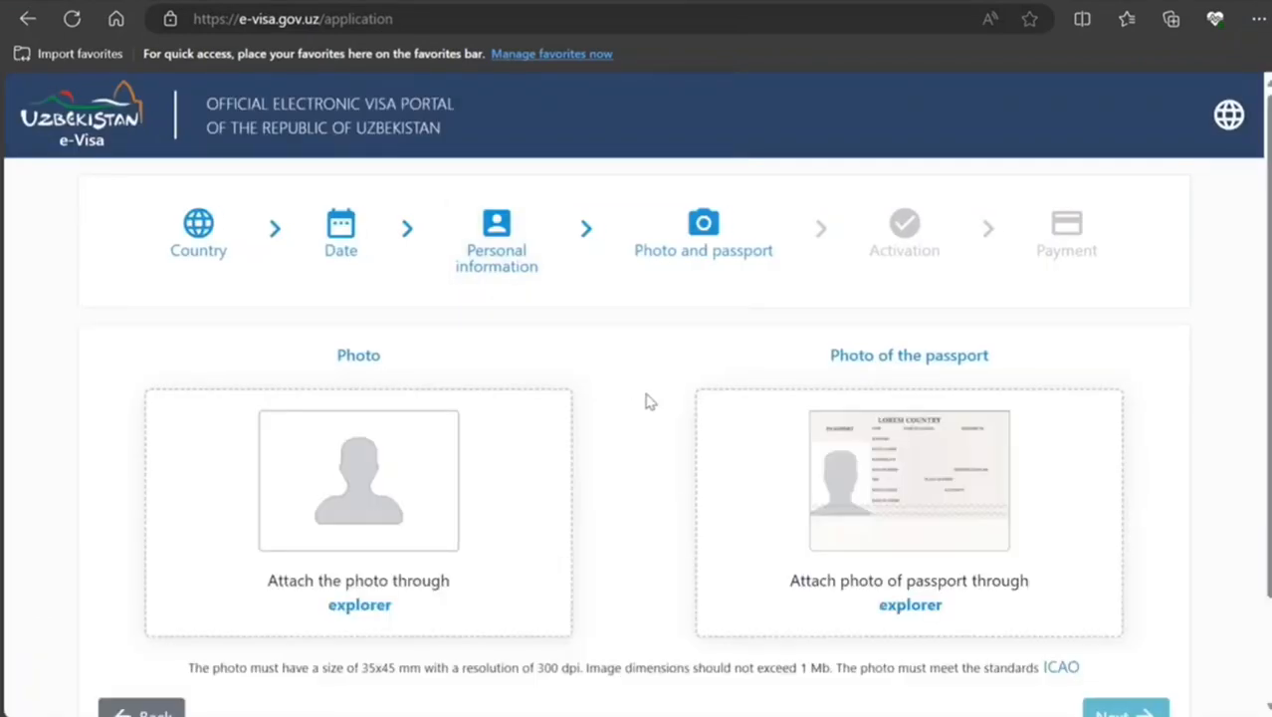
pyautogui.scroll(-3)
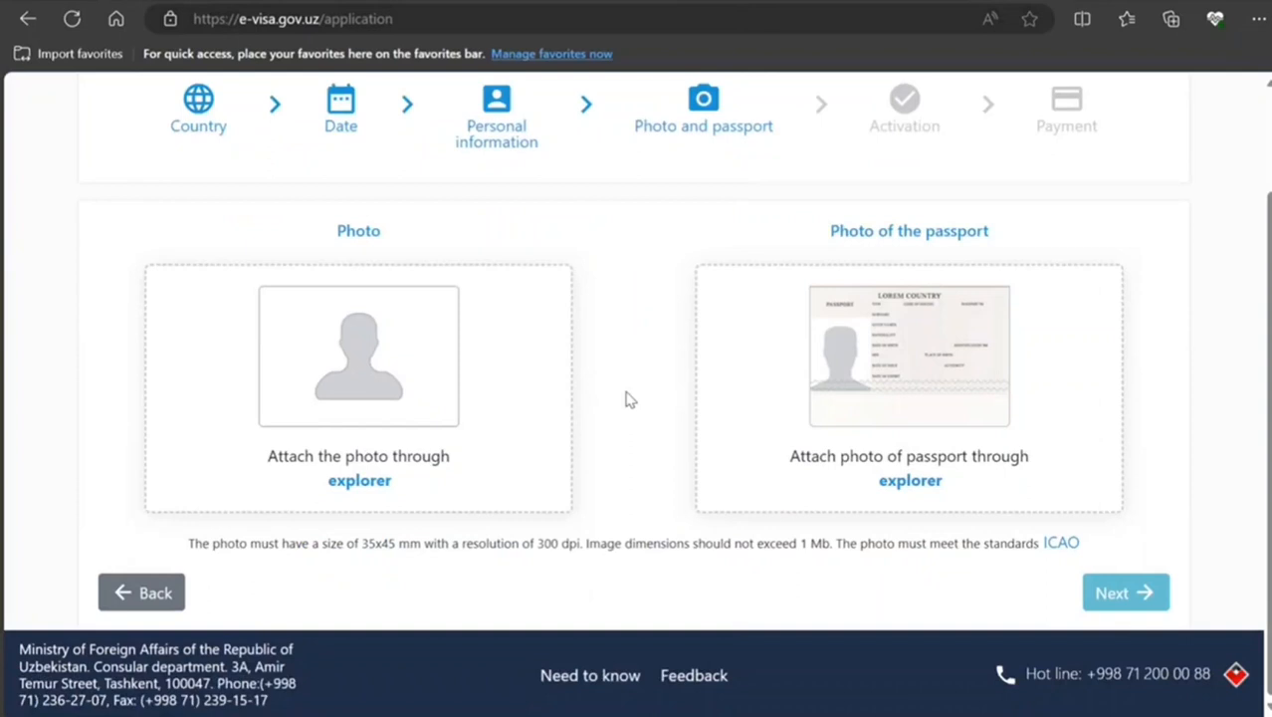
pyautogui.moveTo(459, 424)
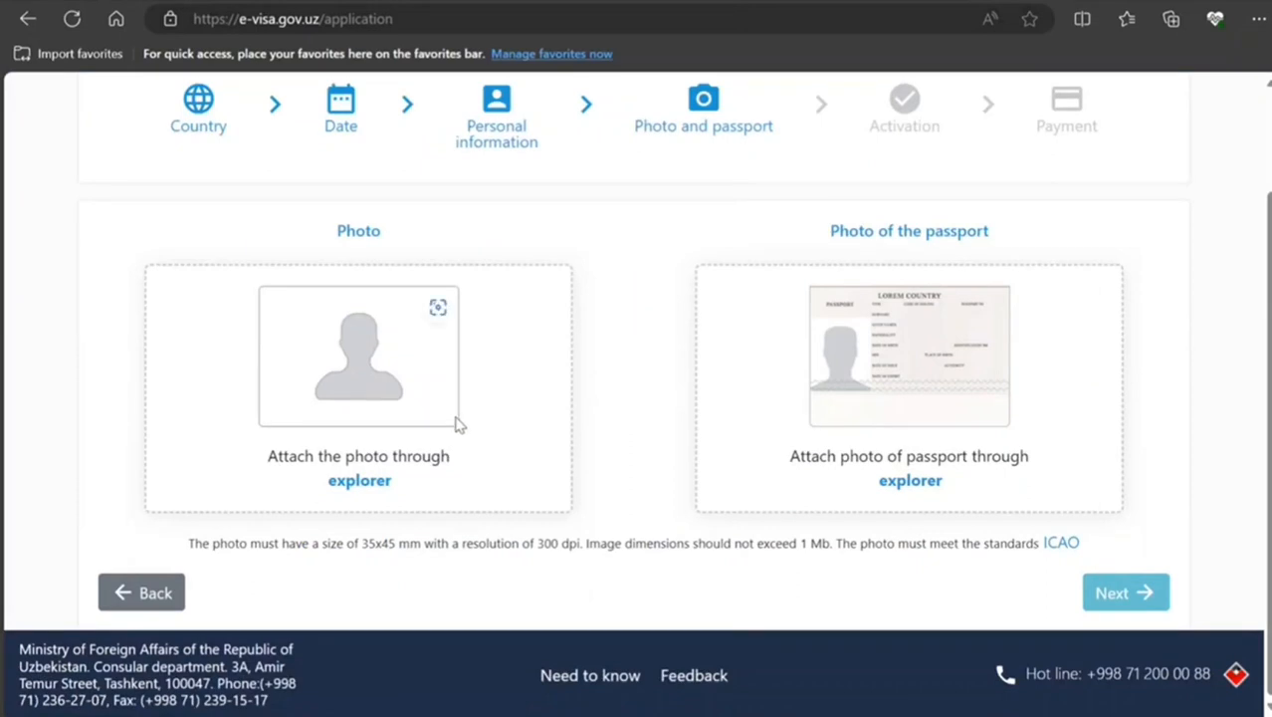
pyautogui.moveTo(964, 346)
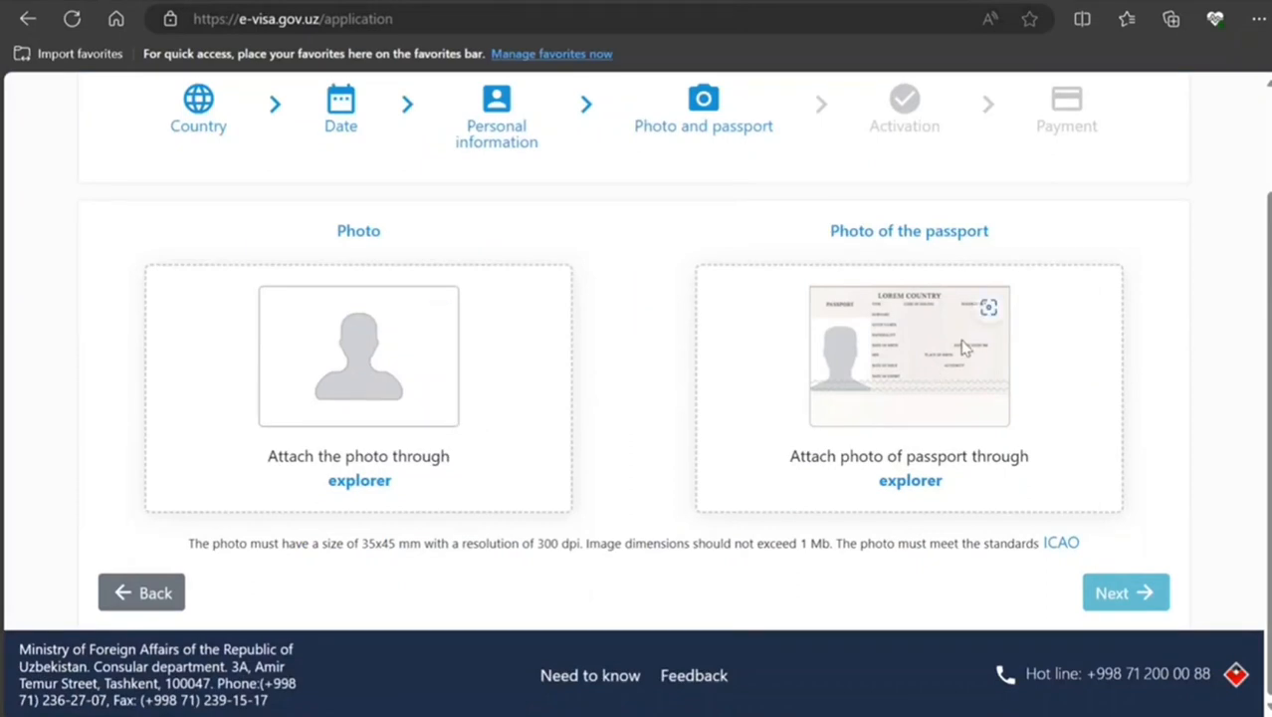
pyautogui.moveTo(883, 397)
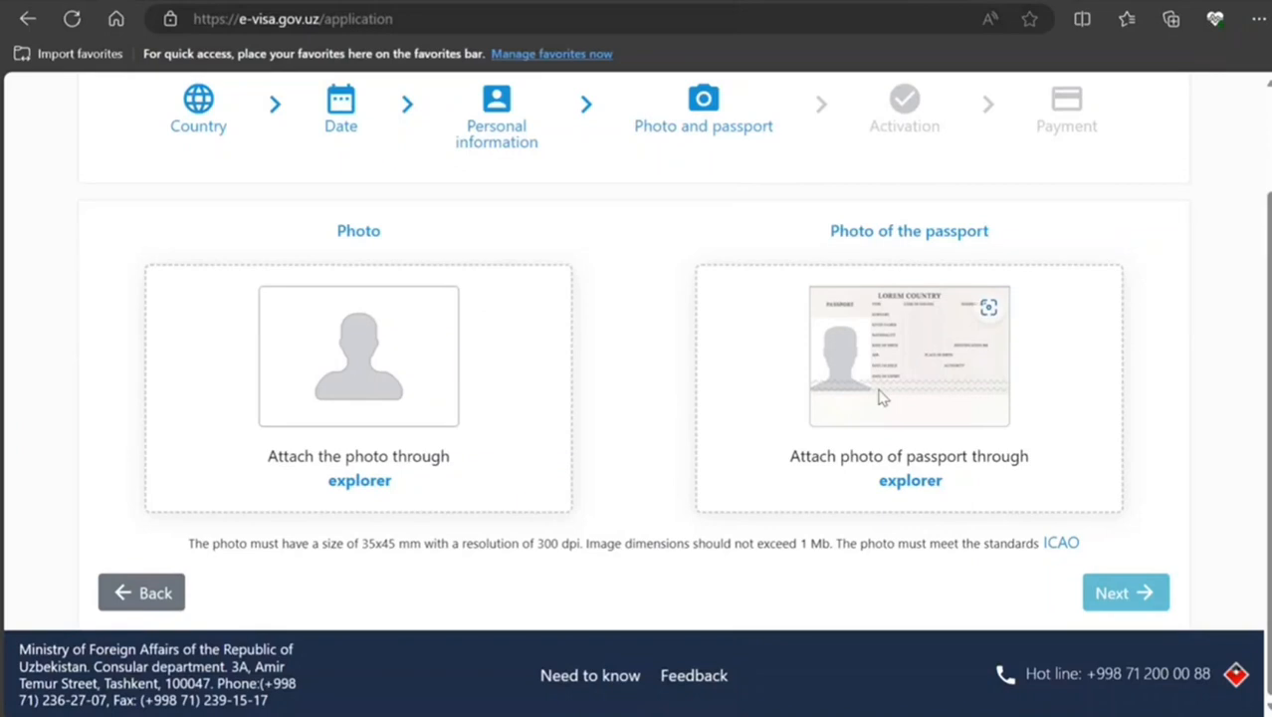
pyautogui.moveTo(863, 547)
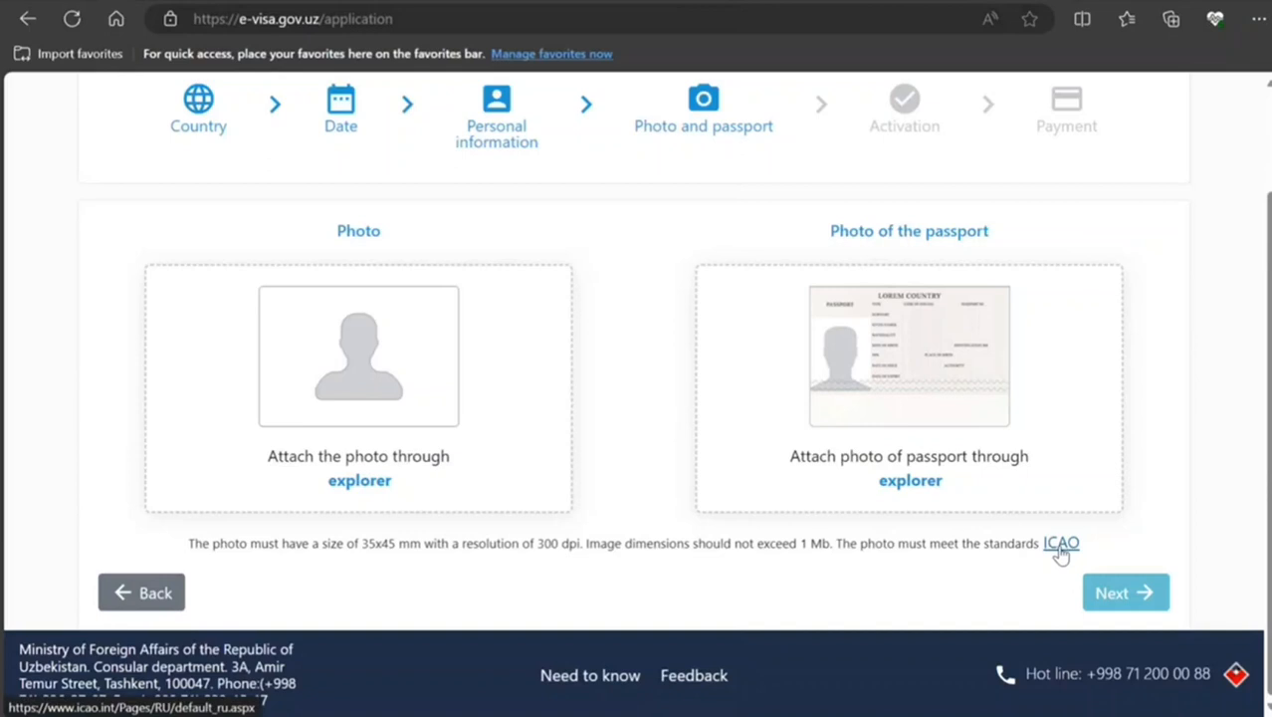
pyautogui.moveTo(915, 153)
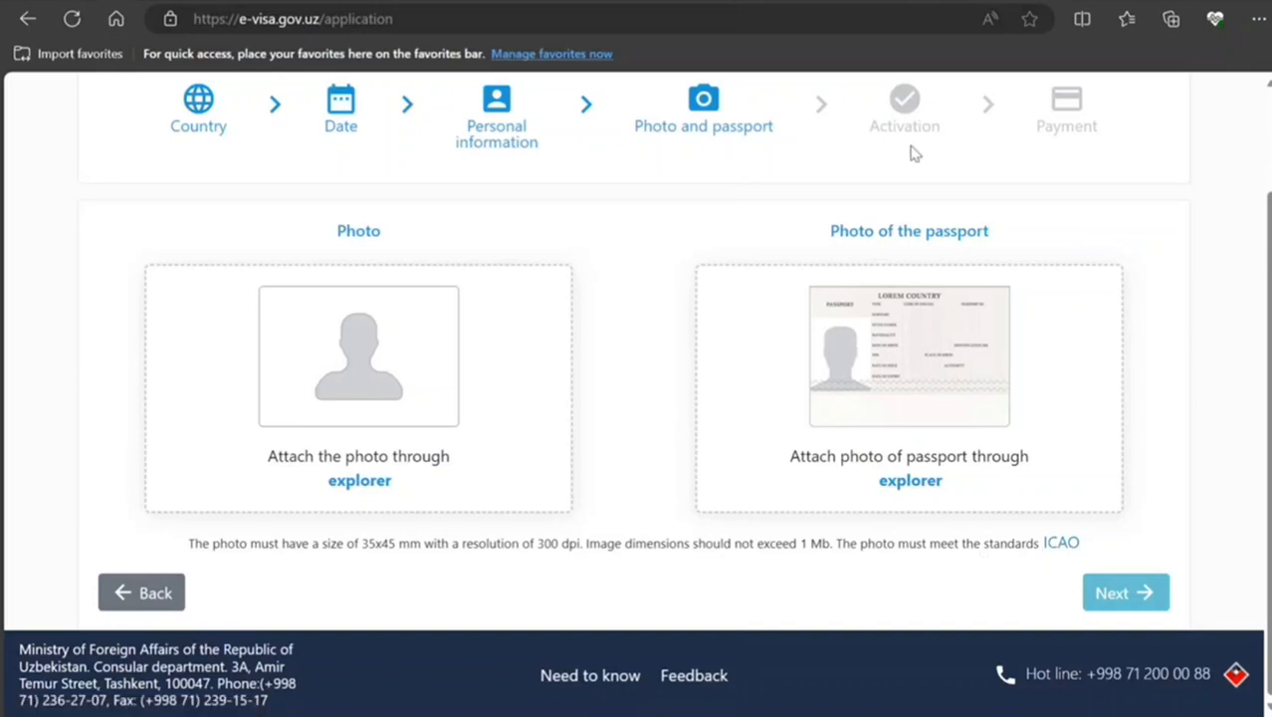
pyautogui.moveTo(930, 191)
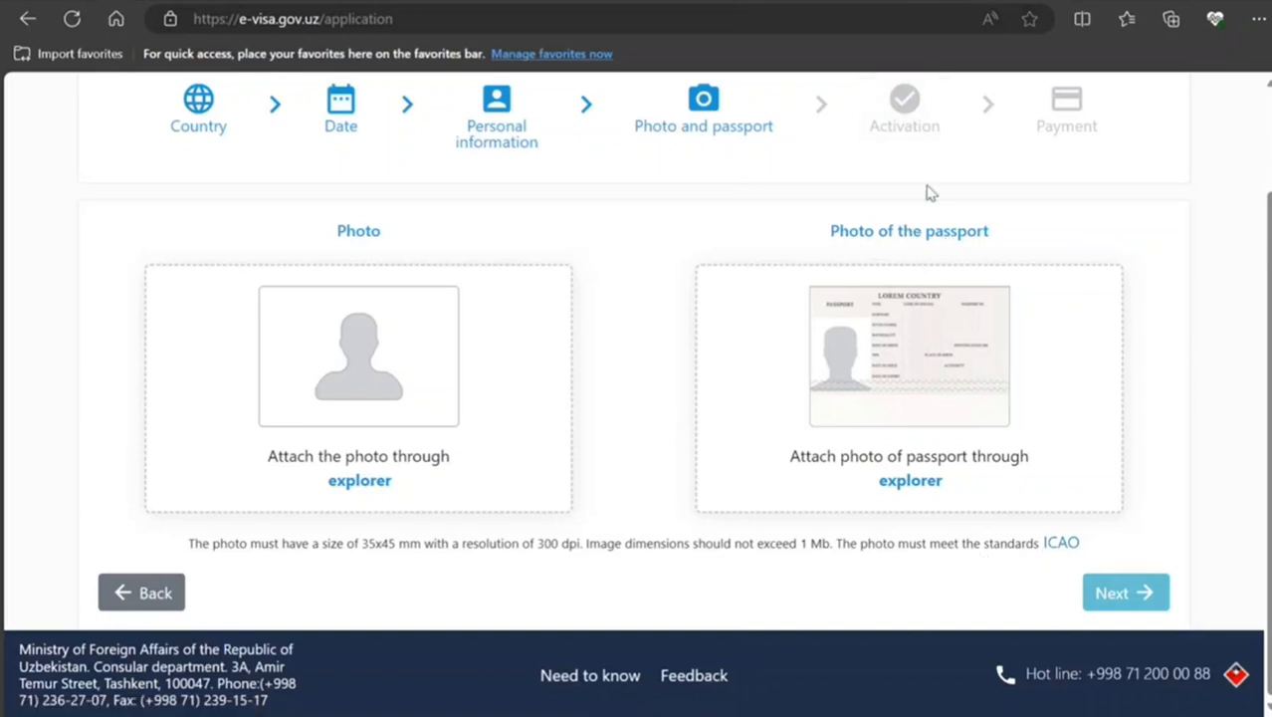
pyautogui.moveTo(962, 156)
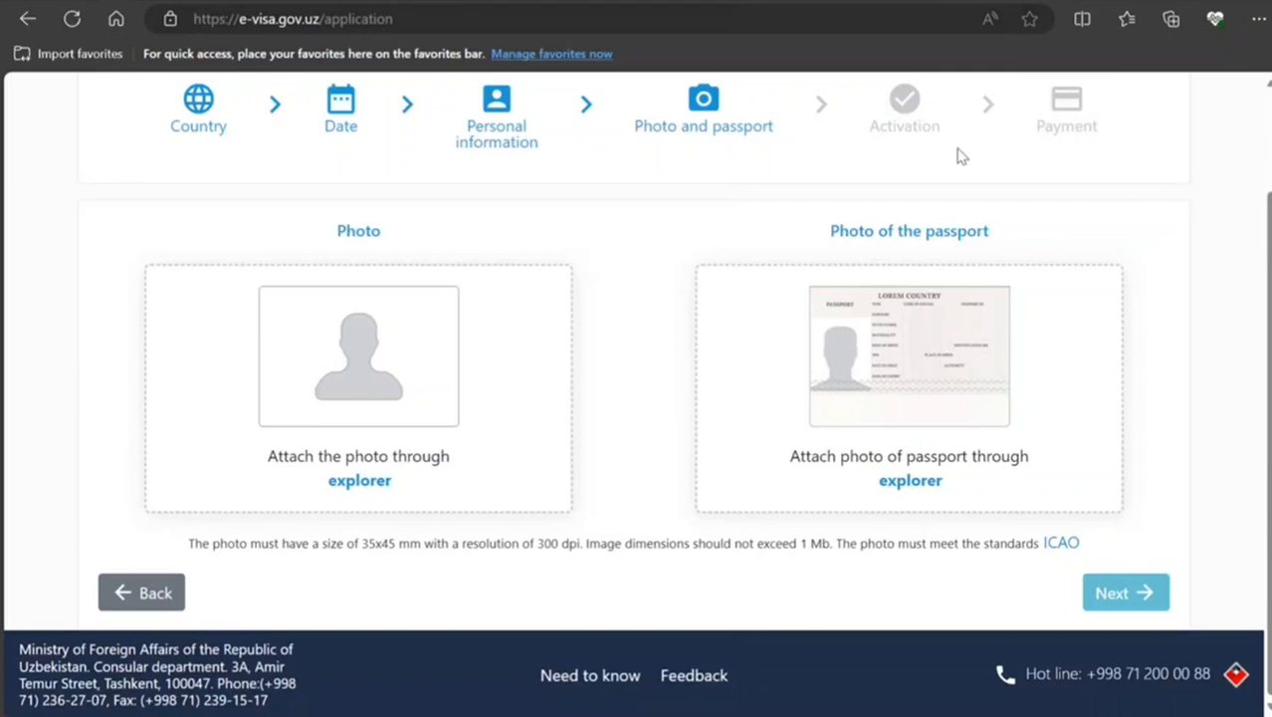
pyautogui.moveTo(936, 160)
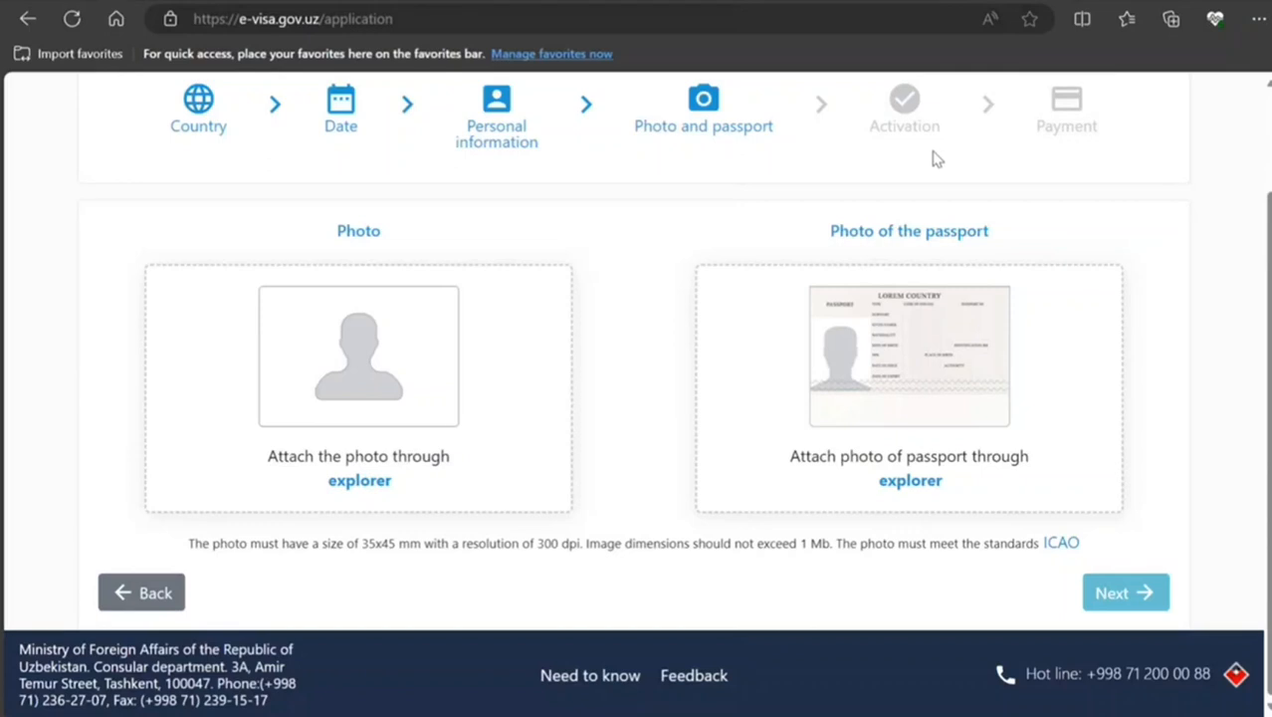
pyautogui.scroll(3)
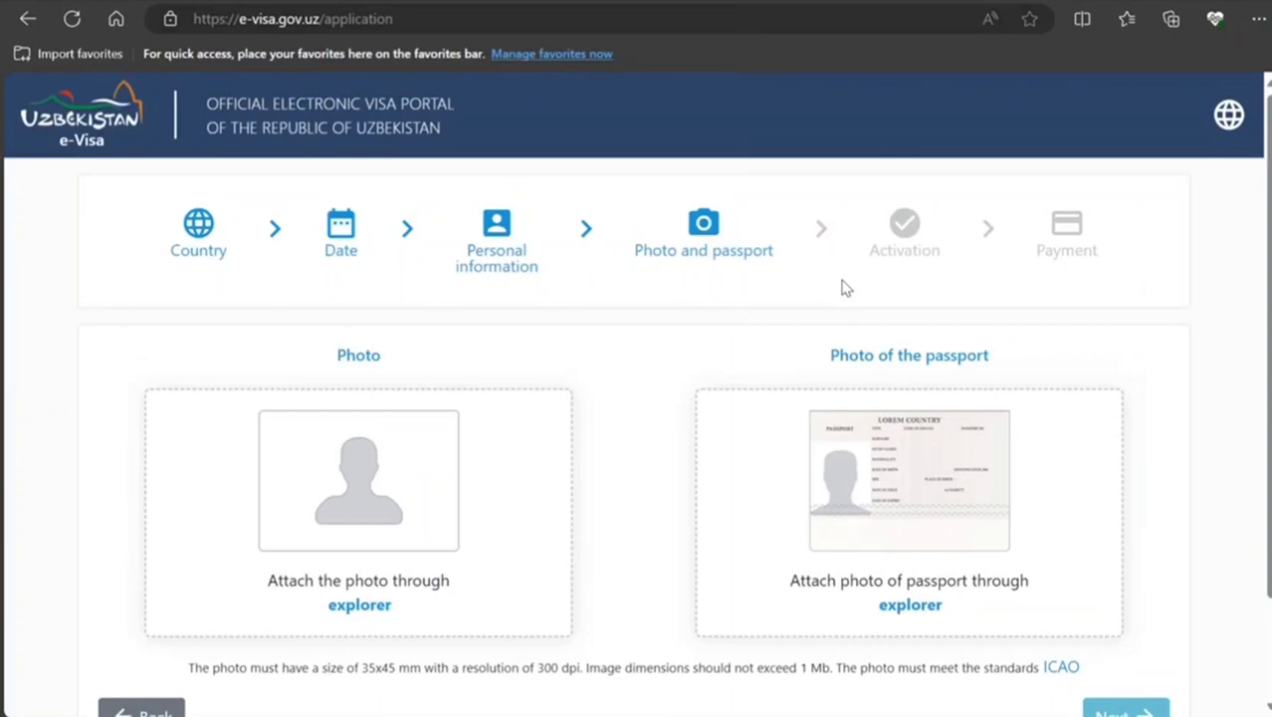
pyautogui.moveTo(811, 393)
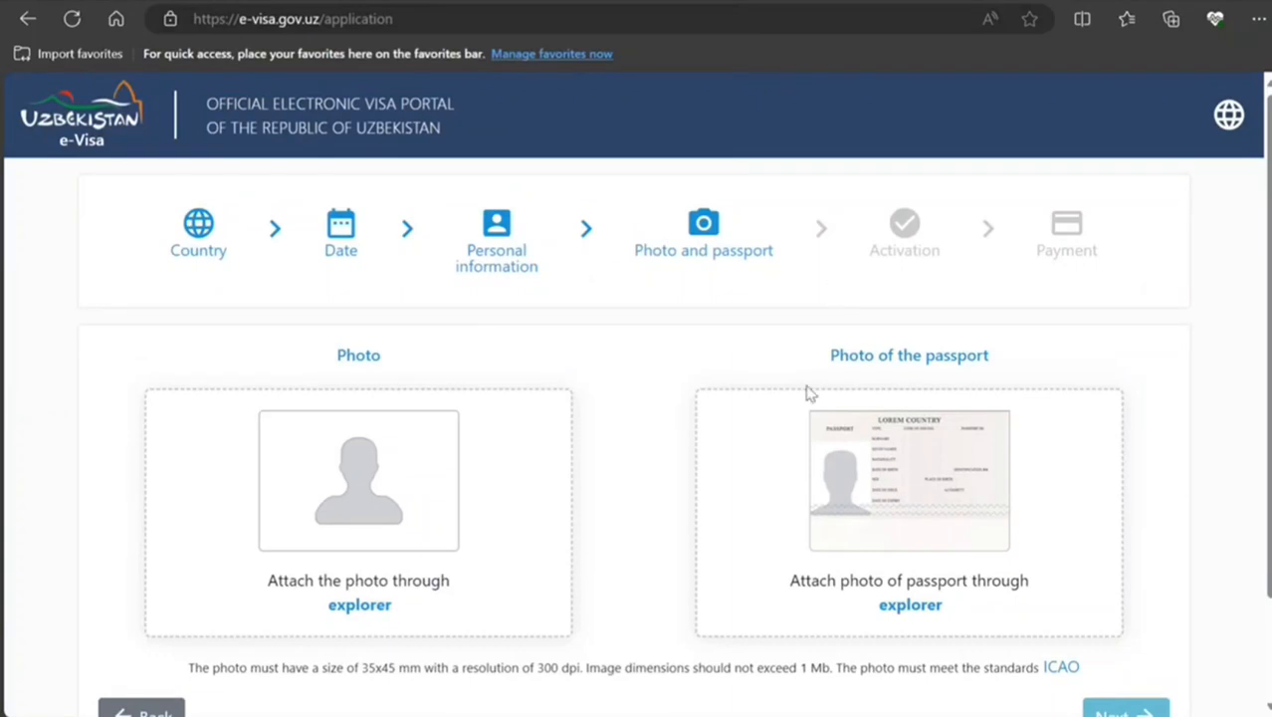